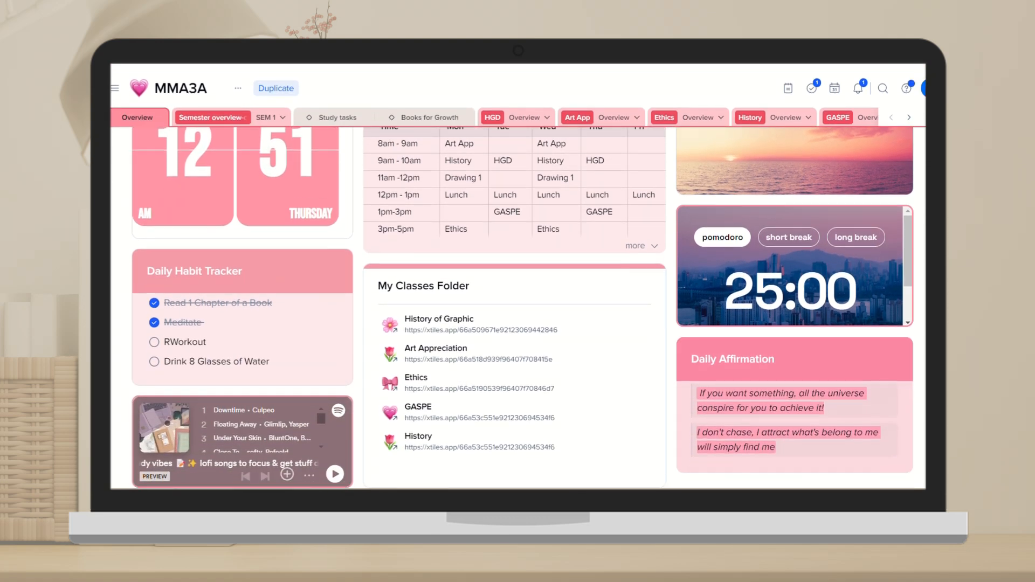
Create a new Gizmo deck named 'History of Graphic Design'
{"action": "scroll", "scroll_direction": "down", "scroll_amount": 3}
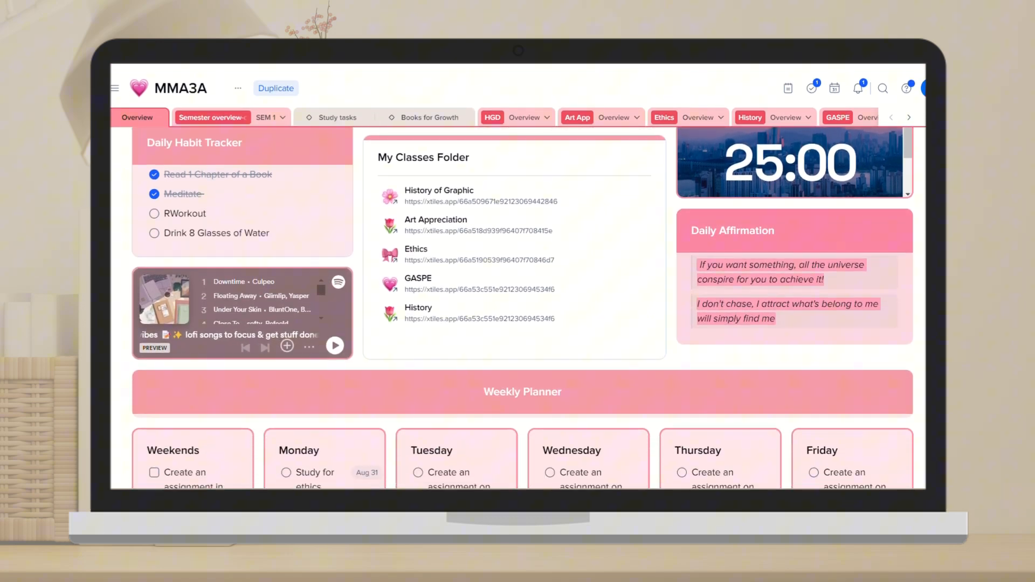
{"action": "scroll", "scroll_direction": "down", "scroll_amount": 3}
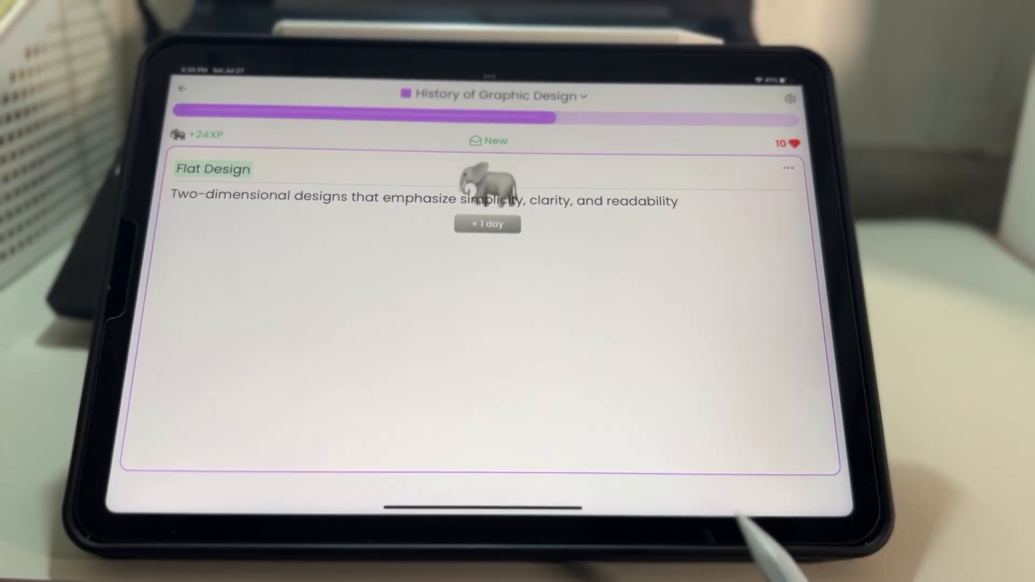
{"action": "left_click", "coordinate": [487, 224]}
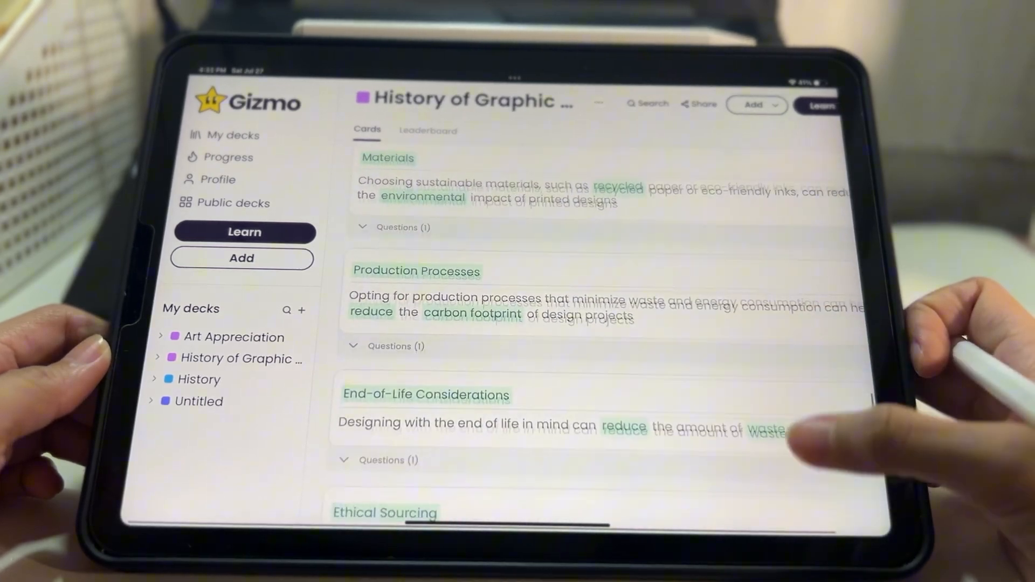
{"action": "scroll", "scroll_direction": "down", "scroll_amount": 3}
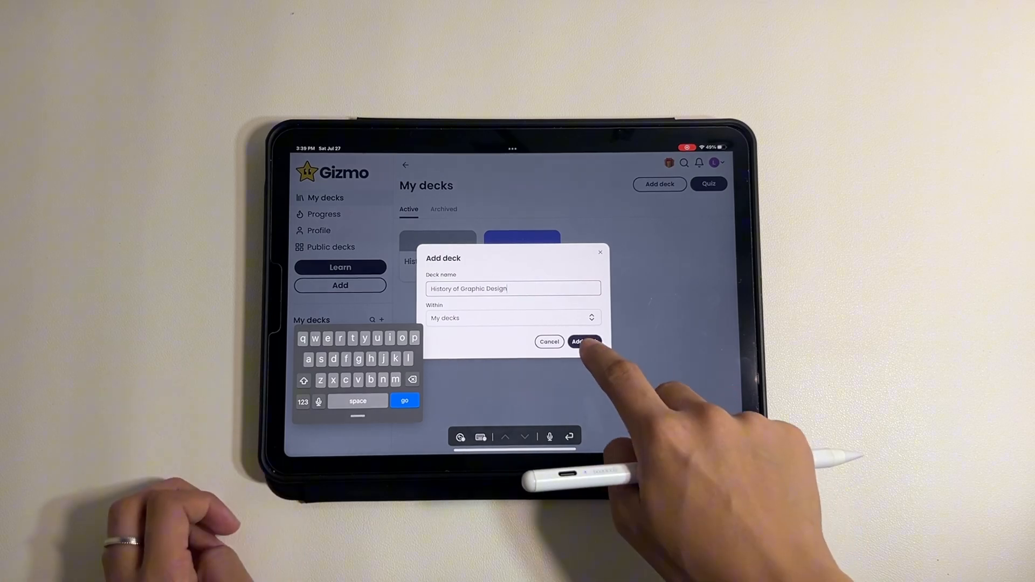
{"action": "left_click", "coordinate": [583, 341]}
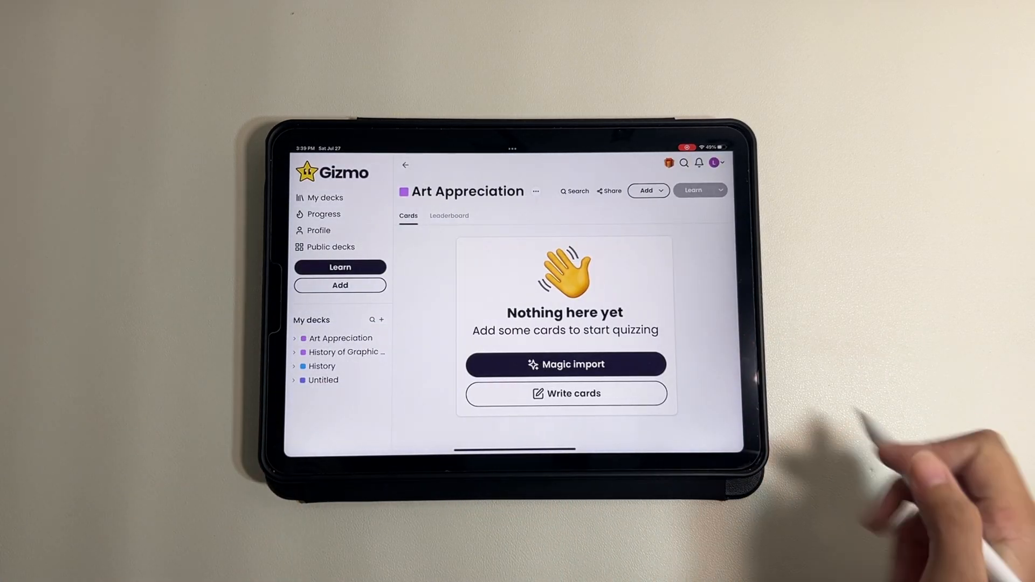
Browse the deck's Cards list of graphic design term flashcards
{"action": "left_click", "coordinate": [343, 352]}
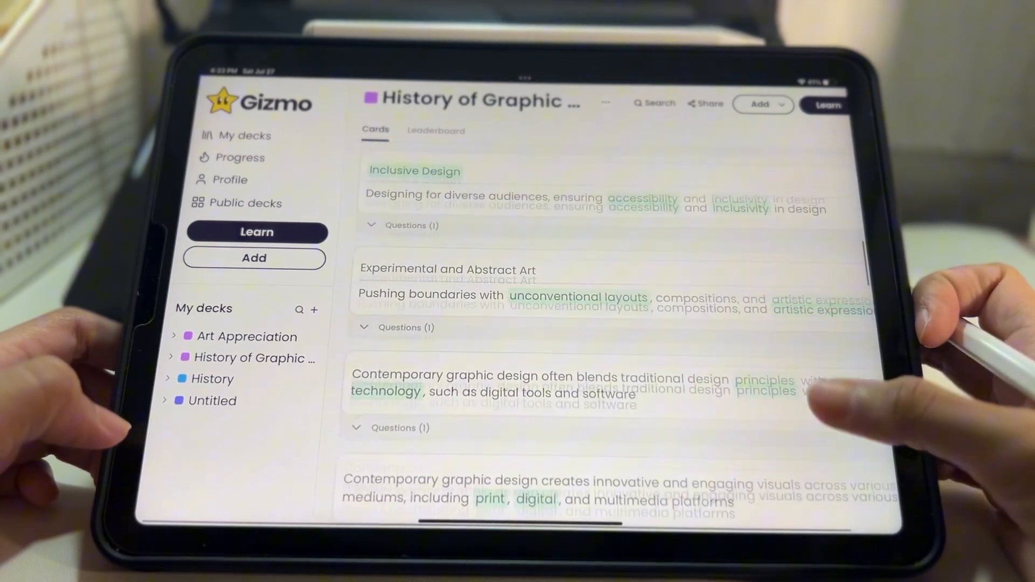
{"action": "scroll", "scroll_direction": "down", "scroll_amount": 3}
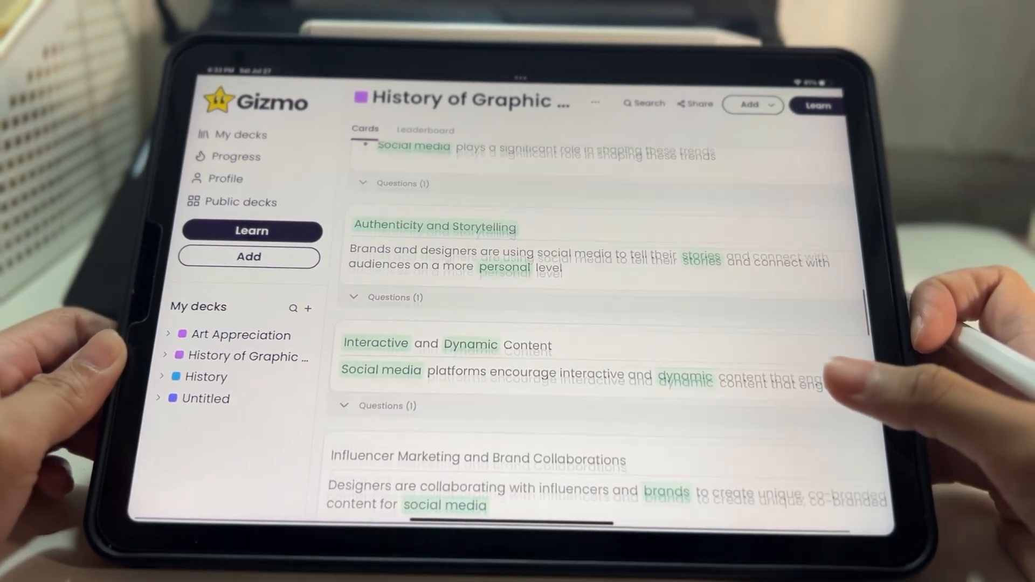
{"action": "scroll", "scroll_direction": "down", "scroll_amount": 3}
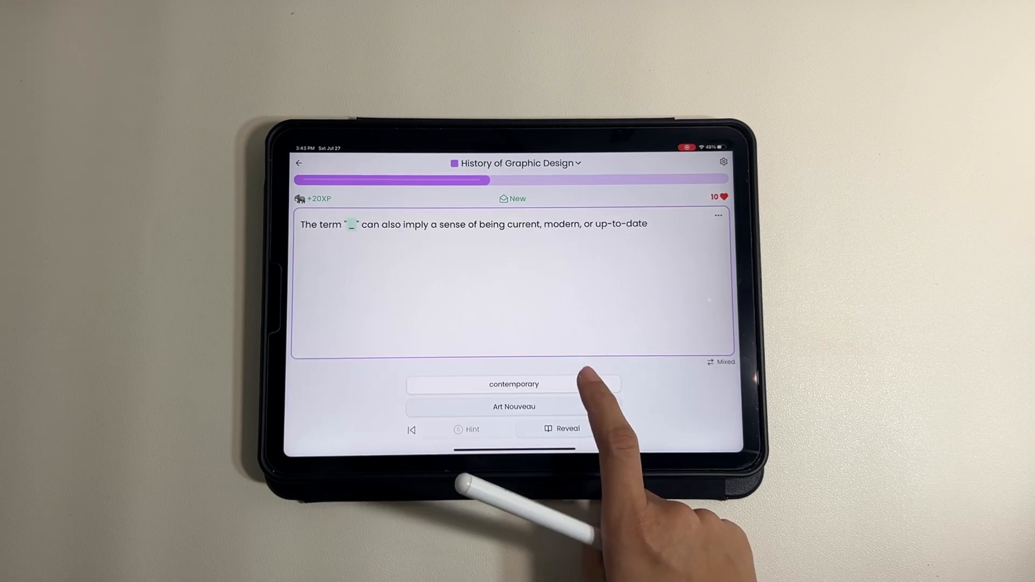
Answer the quiz blank with 'contemporary', then check the one-day streak in Progress
{"action": "left_click", "coordinate": [513, 383]}
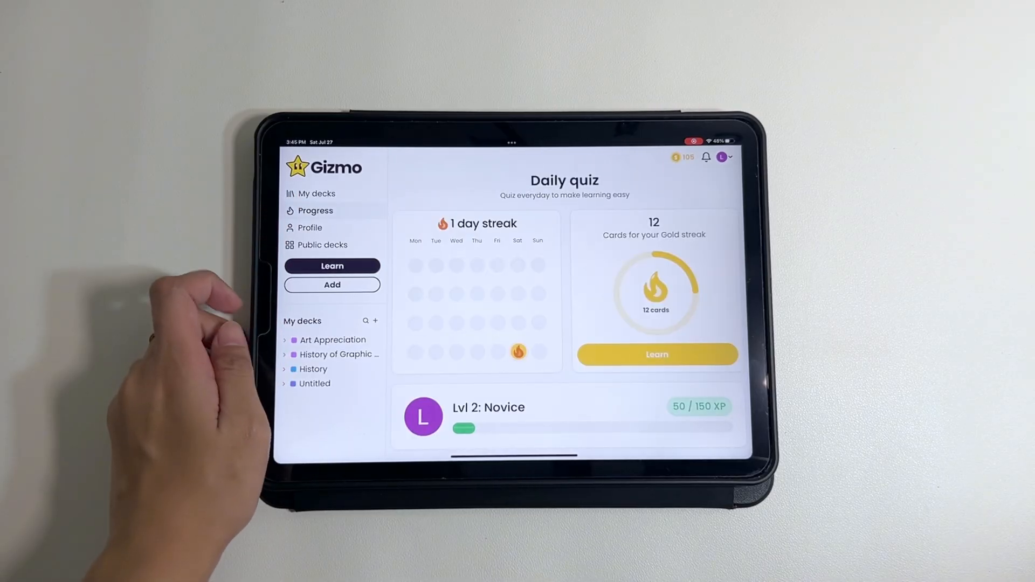
{"action": "left_click", "coordinate": [310, 227]}
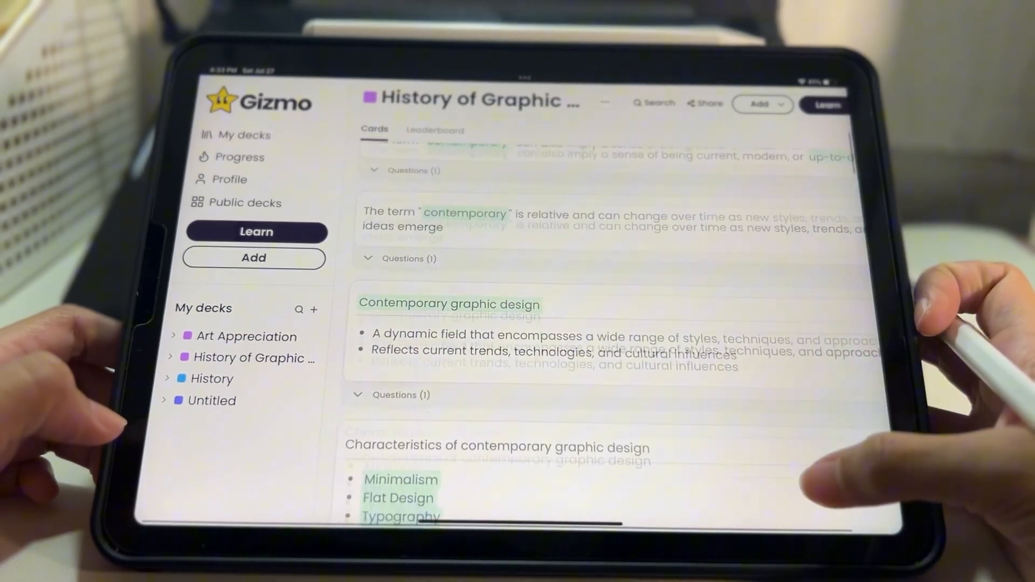
{"action": "scroll", "scroll_direction": "down", "scroll_amount": 3}
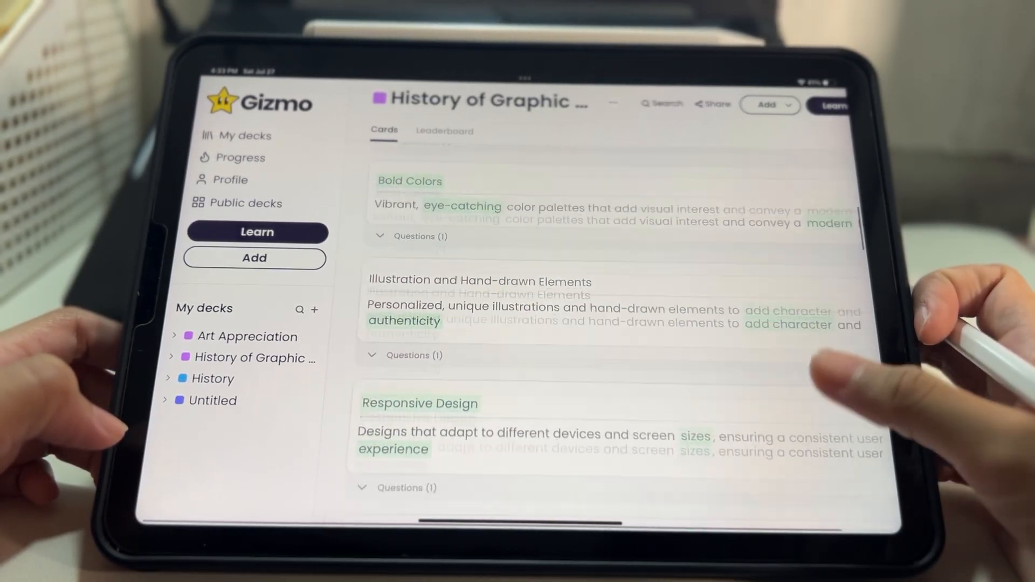
{"action": "left_click", "coordinate": [256, 232]}
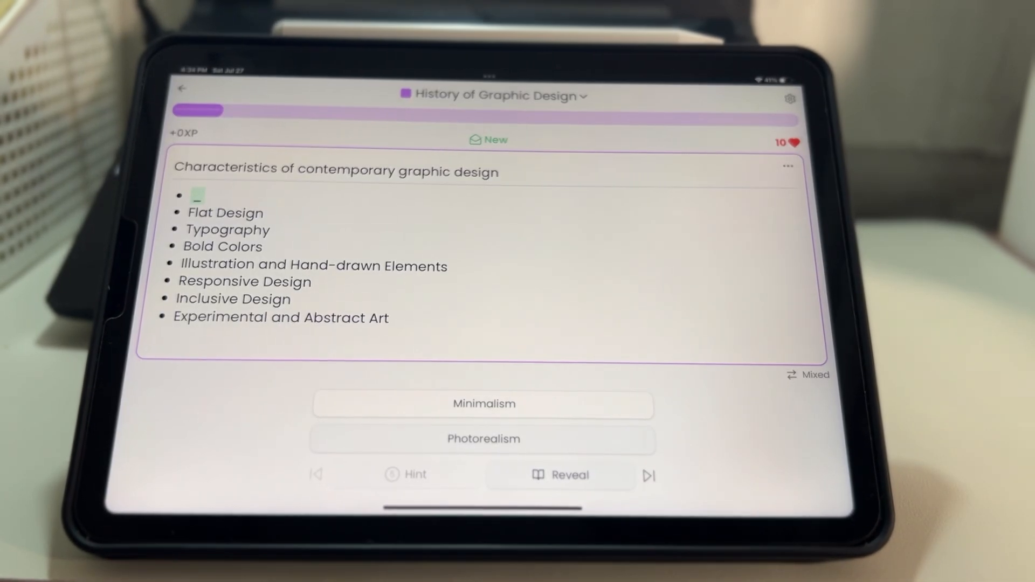
{"action": "left_click", "coordinate": [483, 403]}
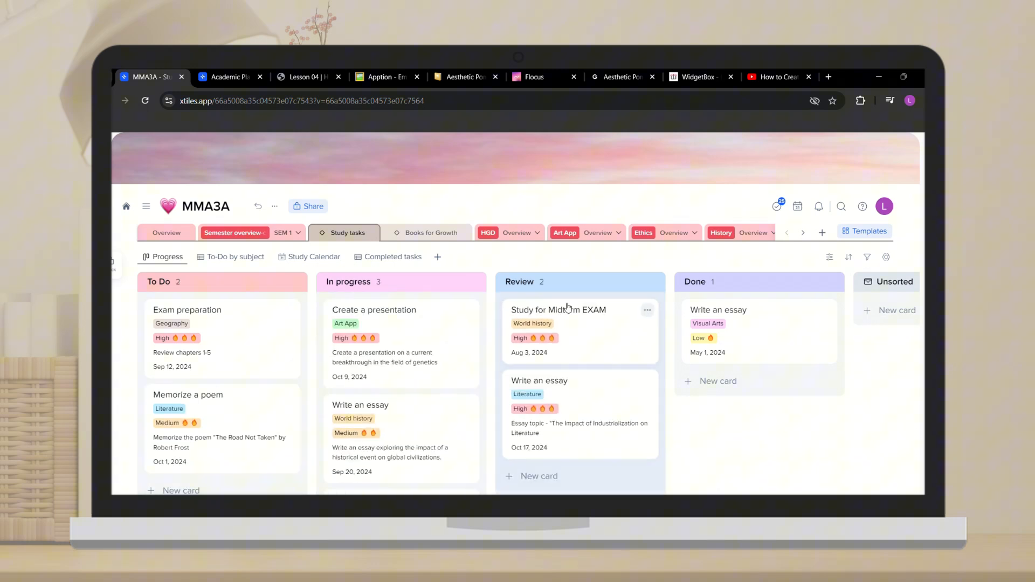
Switch to the Academic Planner 2024 -MMA3A page and scroll its Overview dashboard
{"action": "left_click", "coordinate": [227, 76]}
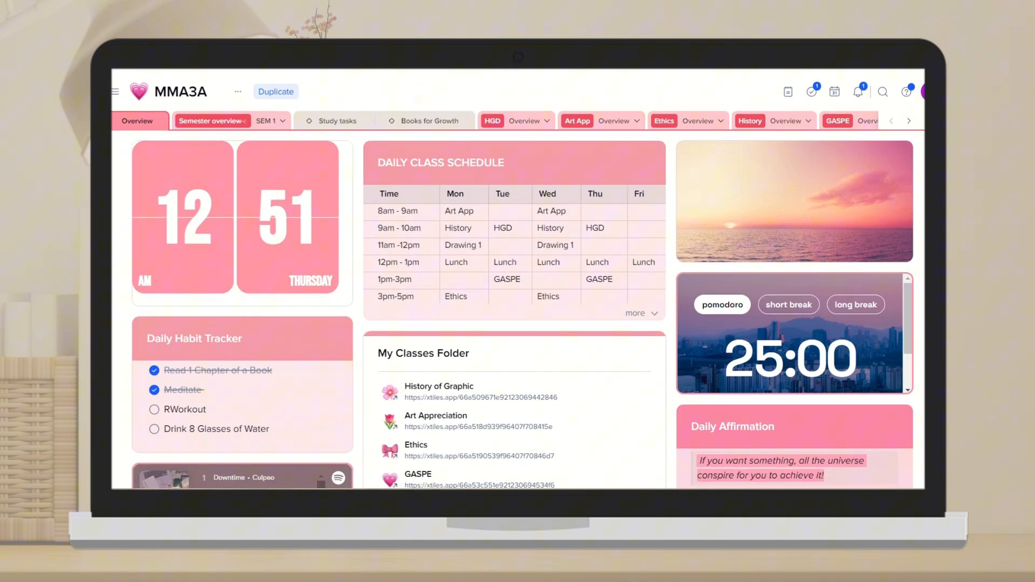
{"action": "scroll", "scroll_direction": "down", "scroll_amount": 3}
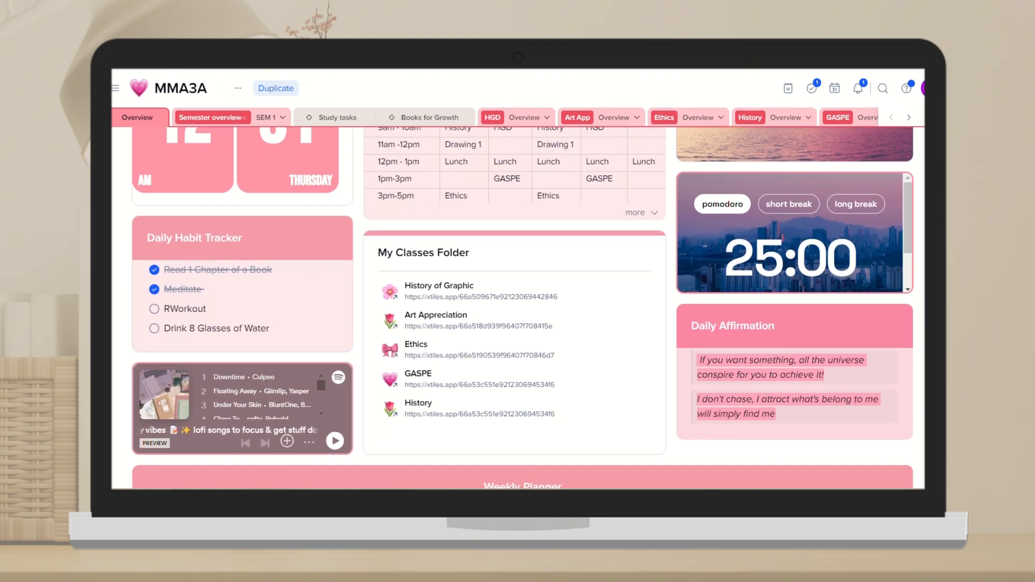
{"action": "scroll", "scroll_direction": "down", "scroll_amount": 3}
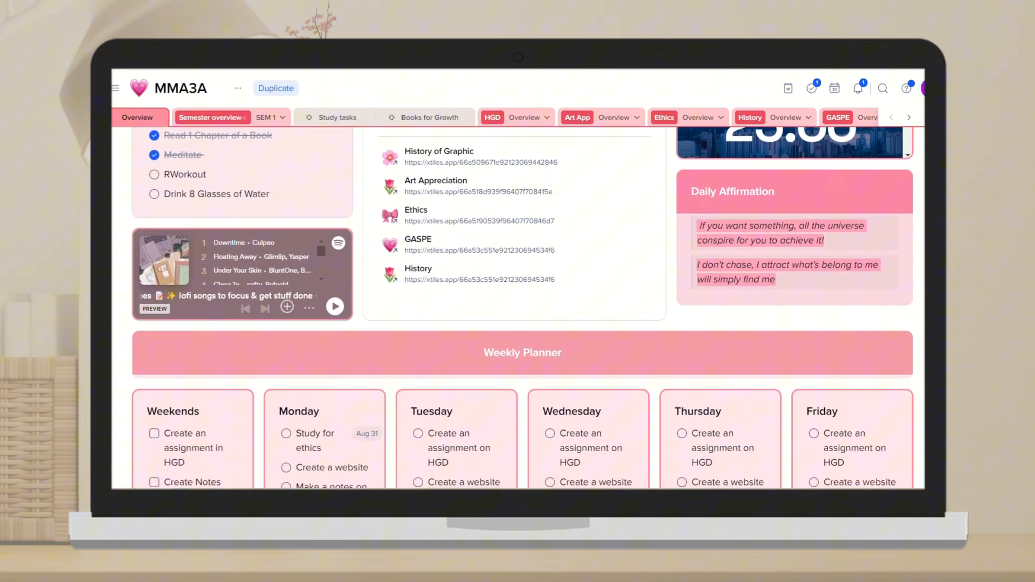
{"action": "scroll", "scroll_direction": "down", "scroll_amount": 3}
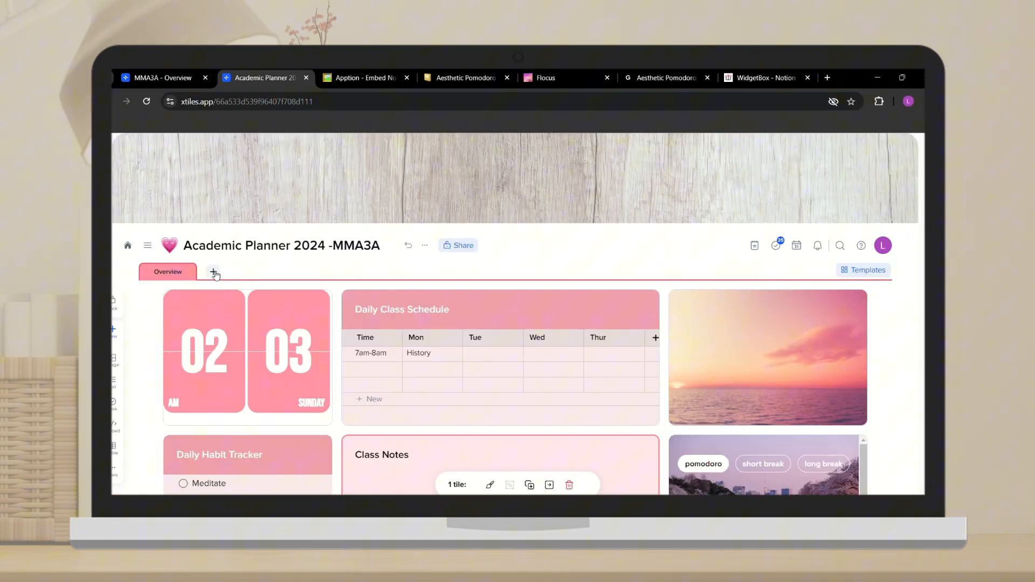
Add a page named 'Lesson 3' beside Overview and view it with Lessons 1 and 2
{"action": "left_click", "coordinate": [214, 272]}
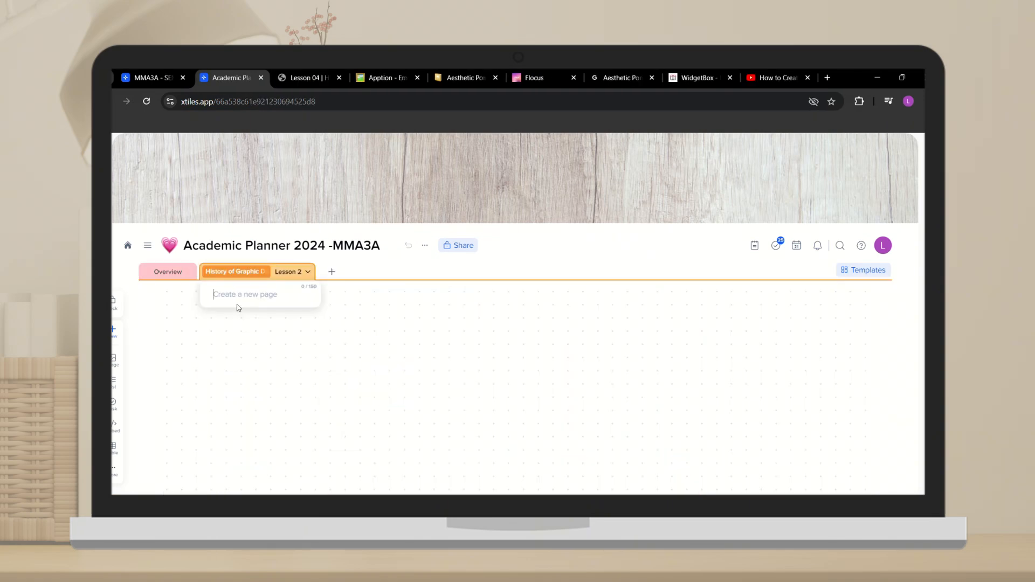
{"action": "type", "text": "Lesson 3"}
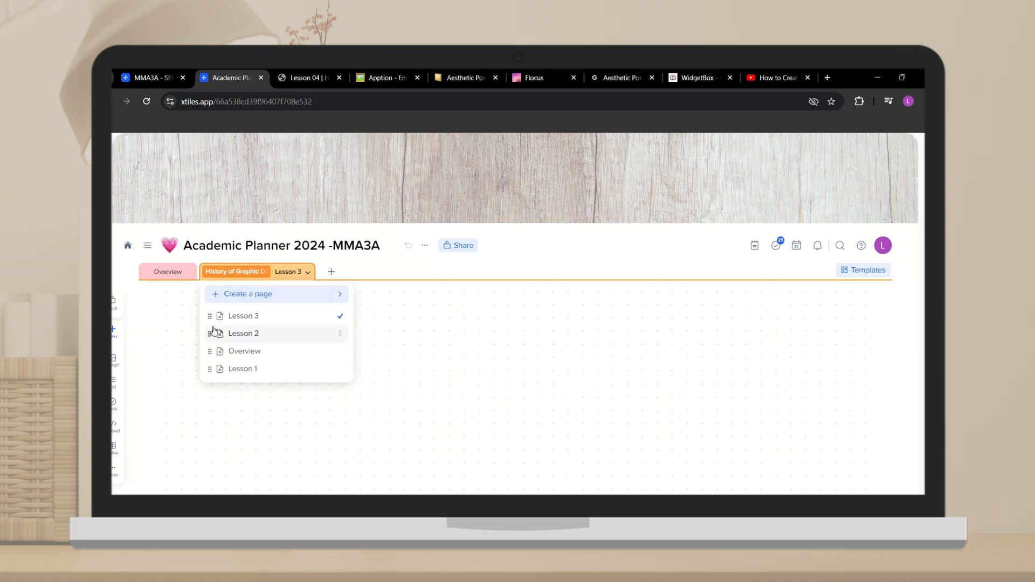
{"action": "left_click", "coordinate": [243, 369]}
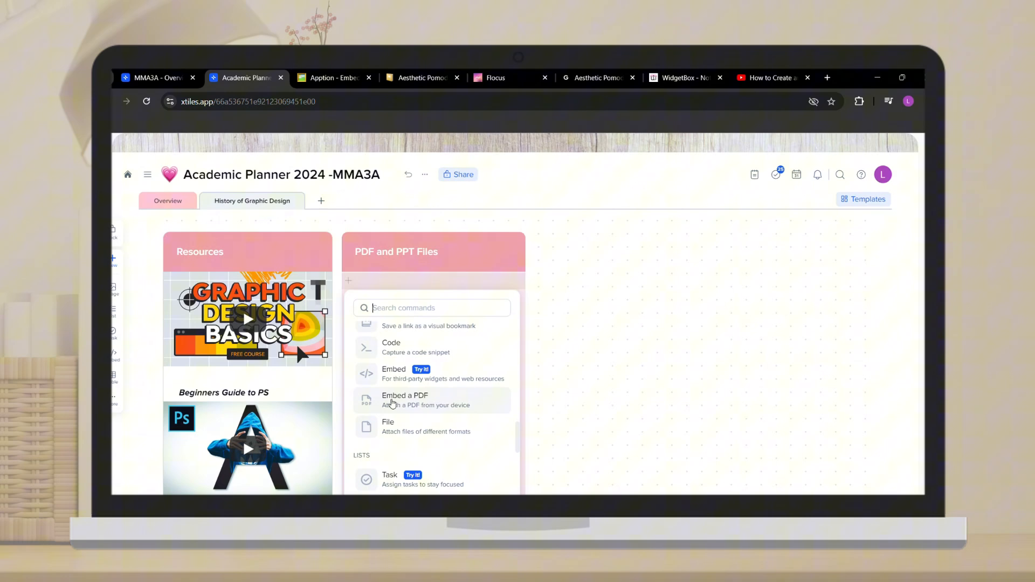
Insert an embedded PDF in the Files tile and add schedule and widget tiles
{"action": "left_click", "coordinate": [404, 400]}
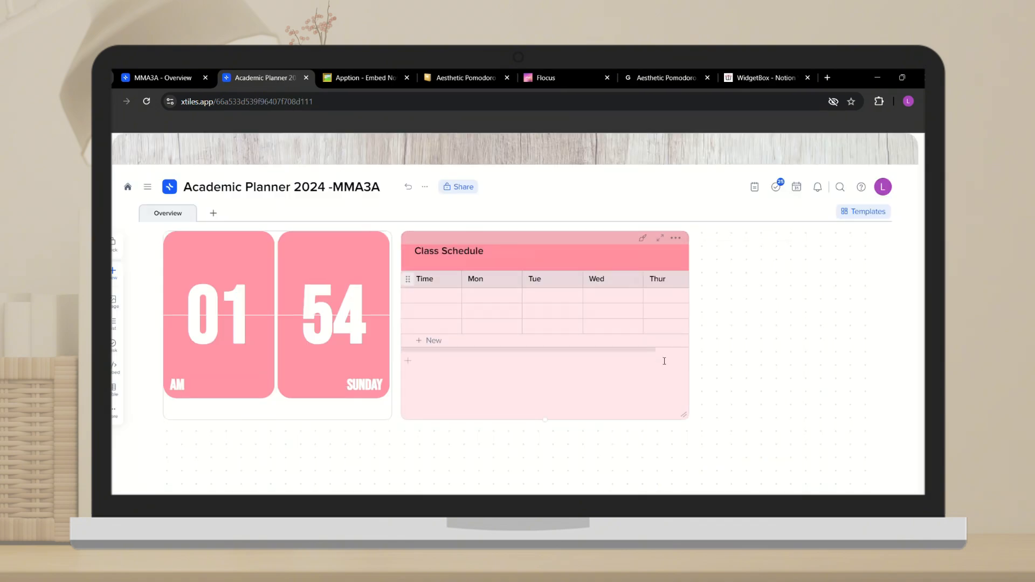
{"action": "type", "text": "7"}
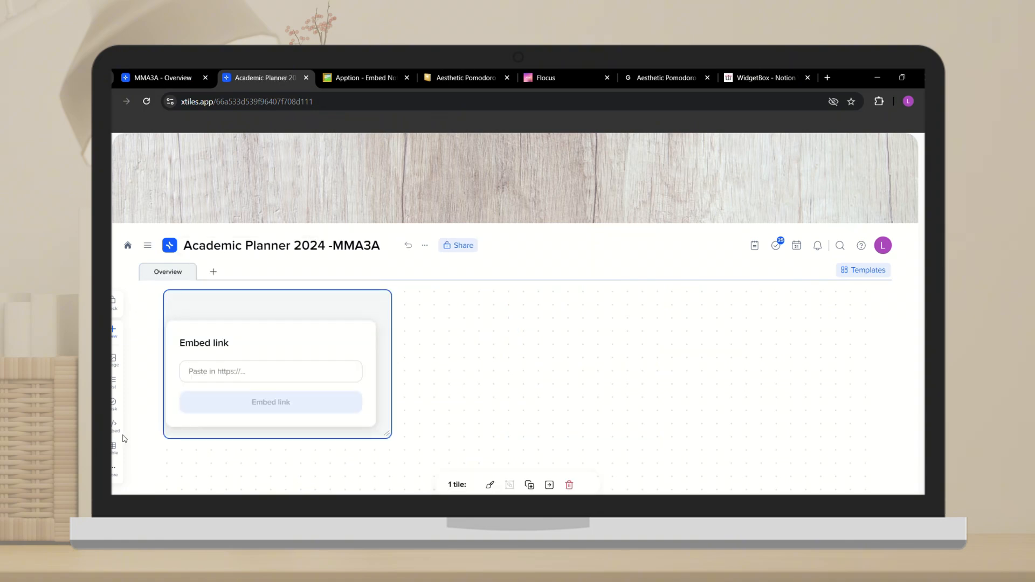
{"action": "left_click", "coordinate": [271, 371]}
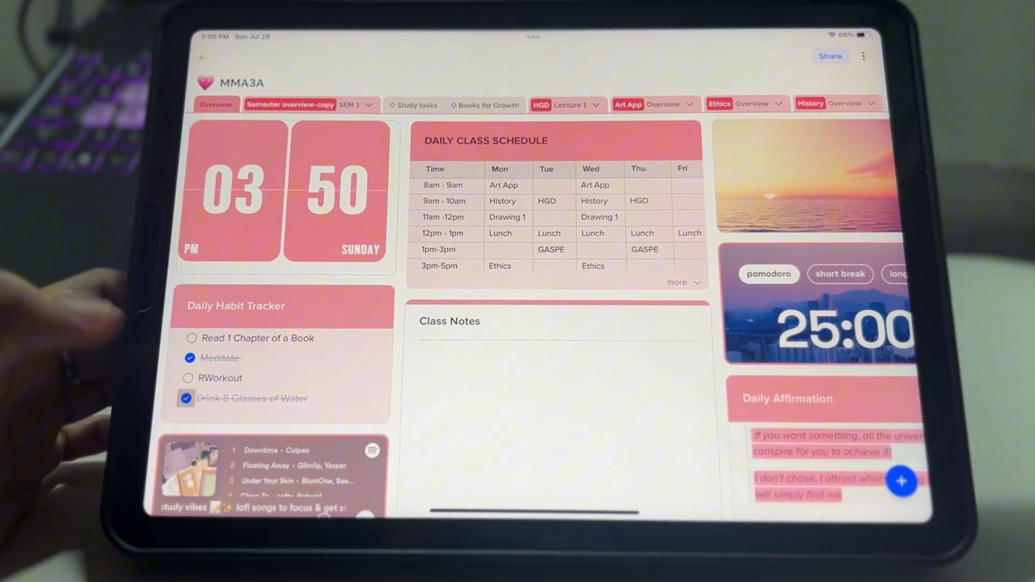
Untick the Drink 8 Glasses of Water habit and add another line to Class Notes
{"action": "left_click", "coordinate": [187, 398]}
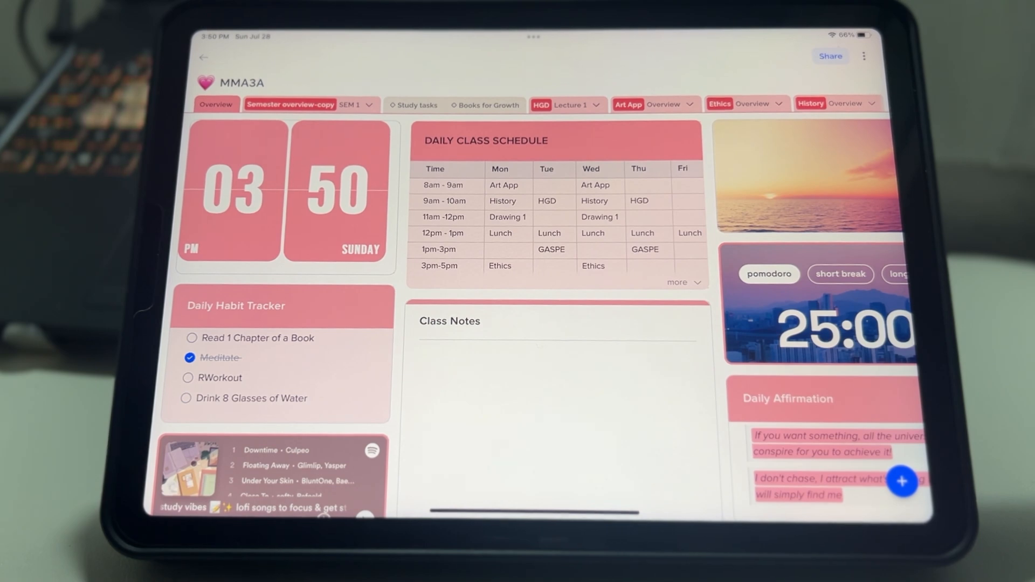
{"action": "left_click", "coordinate": [189, 358]}
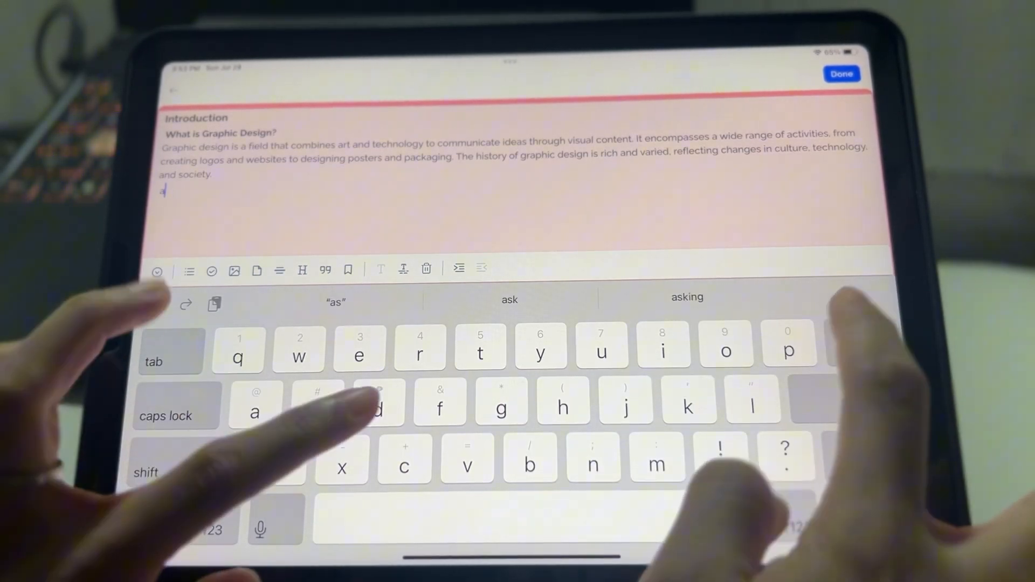
{"action": "type", "text": "dd another note"}
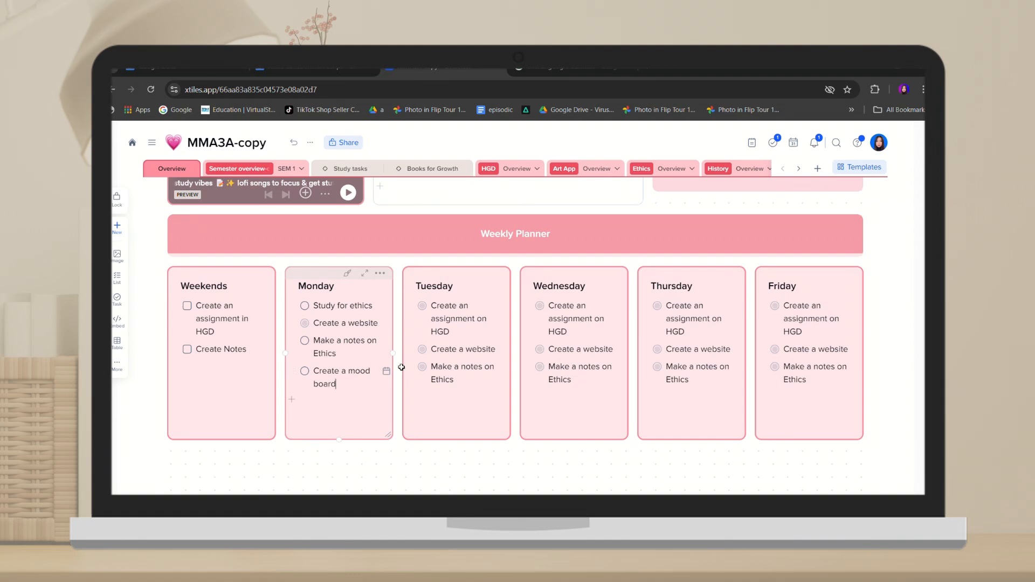
Give the mood board task an Aug 3 due date, check it in Tasks, then browse templates
{"action": "left_click", "coordinate": [387, 371]}
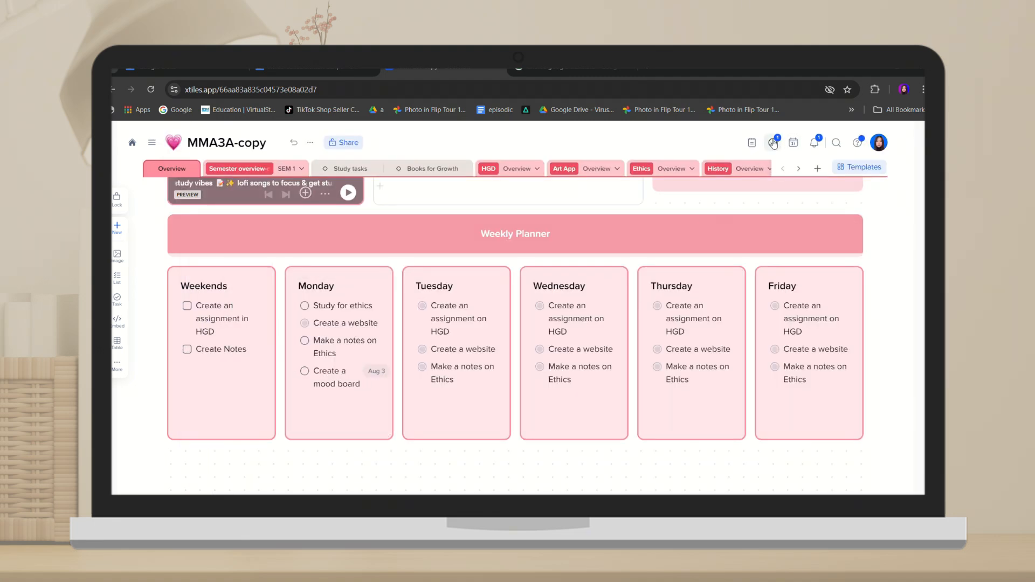
{"action": "left_click", "coordinate": [772, 142]}
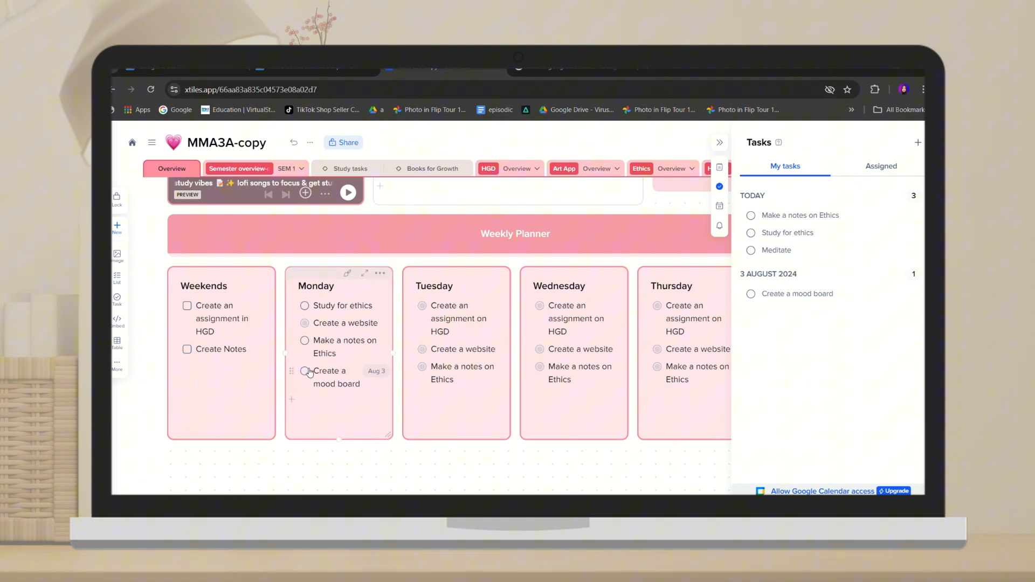
{"action": "left_click", "coordinate": [304, 371]}
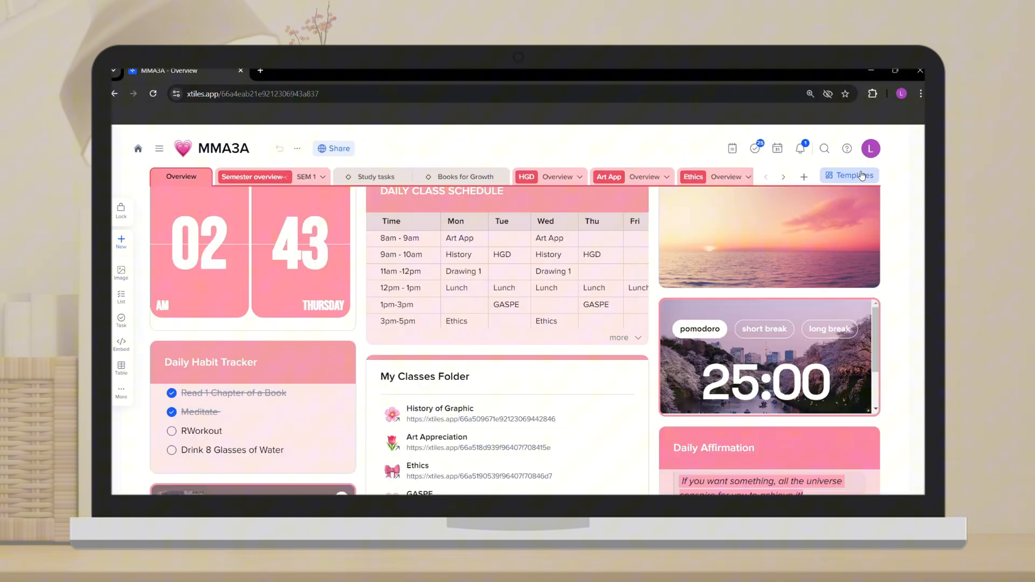
{"action": "left_click", "coordinate": [850, 176]}
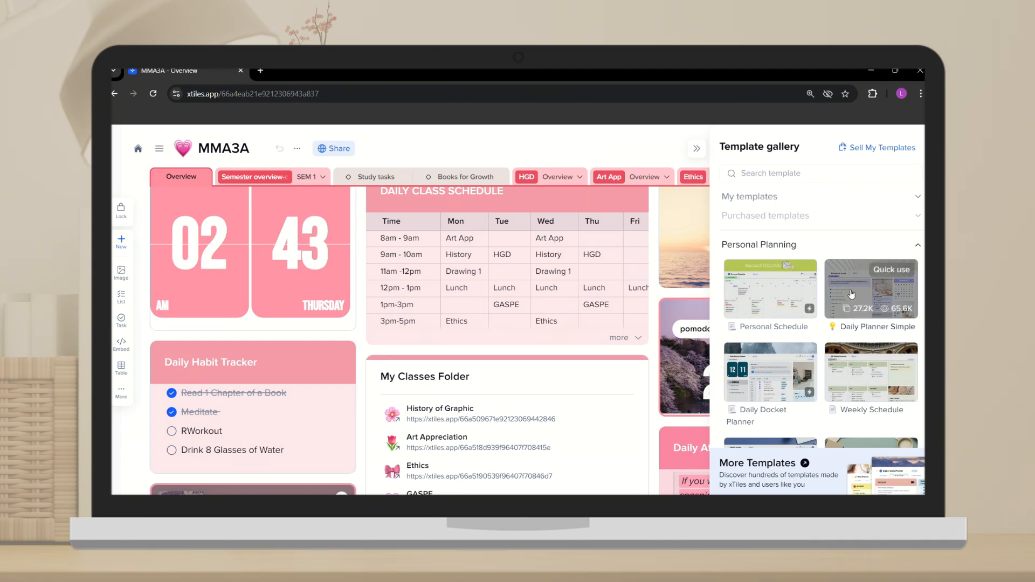
Start a planner from the Daily Planner Simple template and scroll through its sections
{"action": "left_click", "coordinate": [871, 289]}
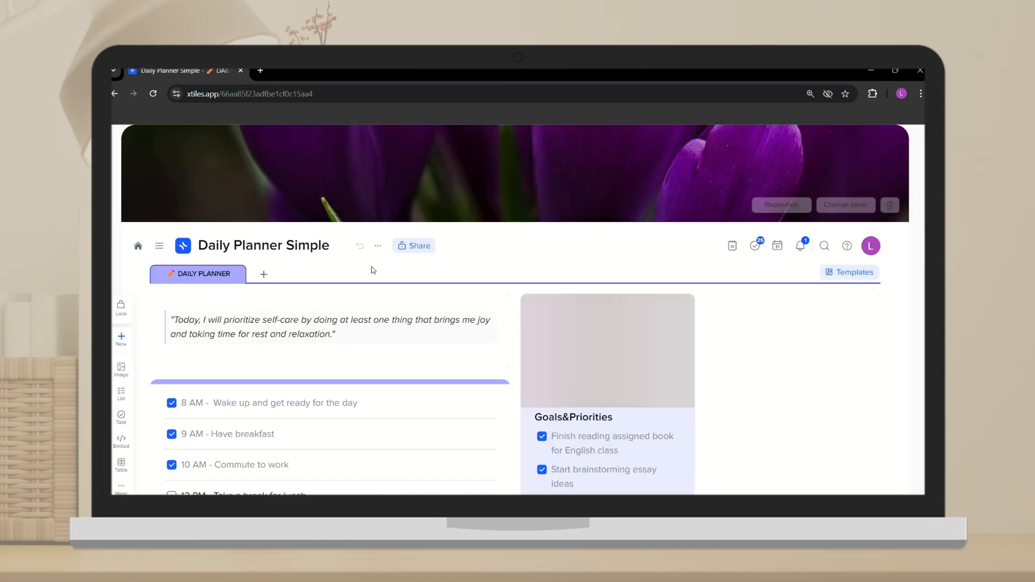
{"action": "scroll", "scroll_direction": "down", "scroll_amount": 3}
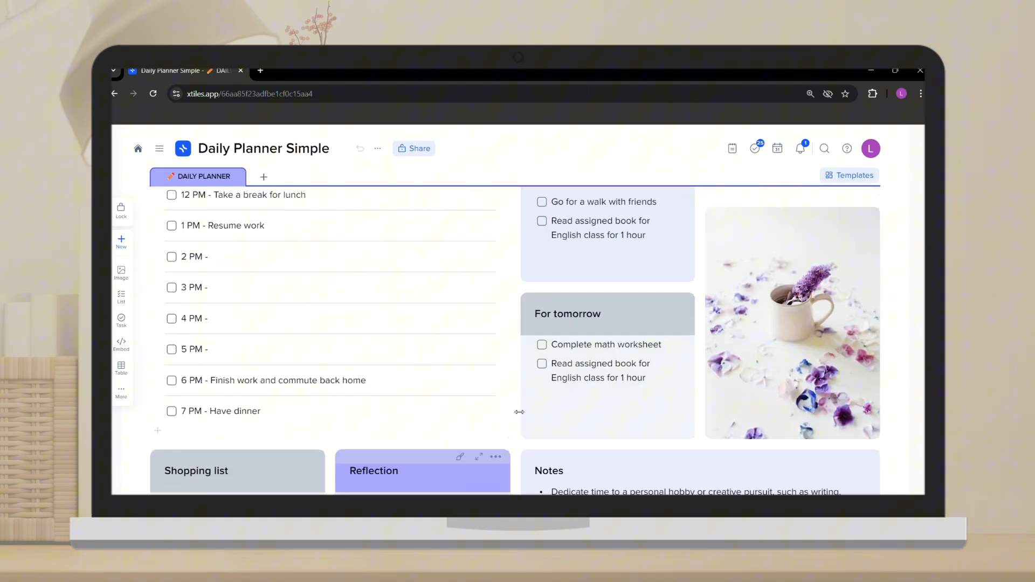
{"action": "scroll", "scroll_direction": "down", "scroll_amount": 3}
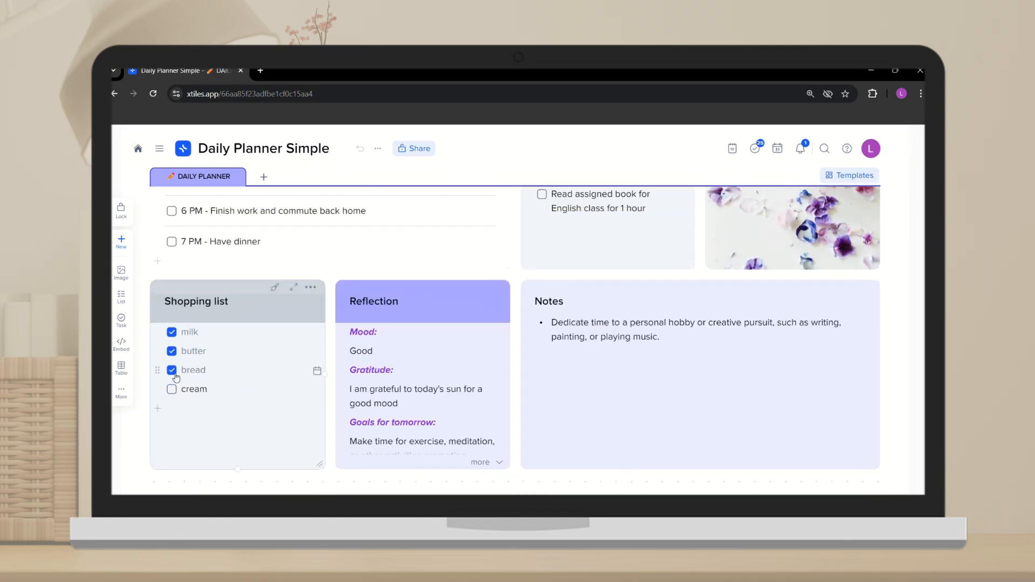
{"action": "scroll", "scroll_direction": "down", "scroll_amount": 3}
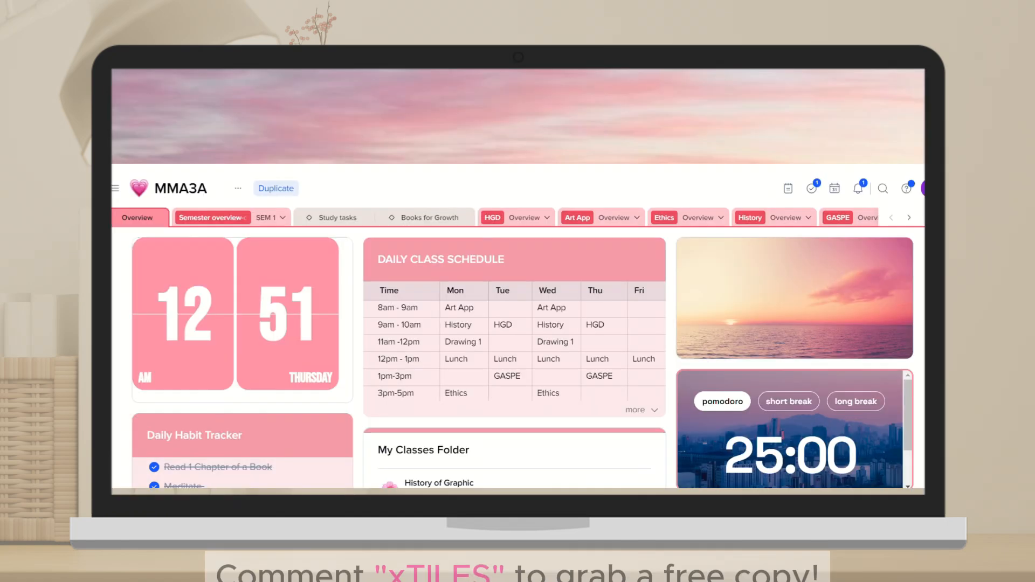
{"action": "scroll", "scroll_direction": "down", "scroll_amount": 3}
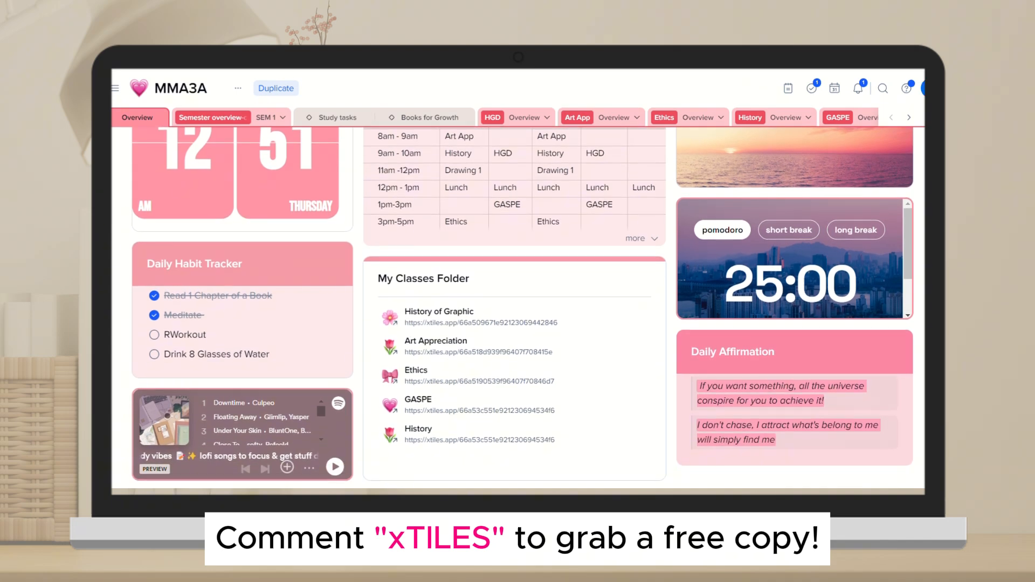
{"action": "scroll", "scroll_direction": "down", "scroll_amount": 3}
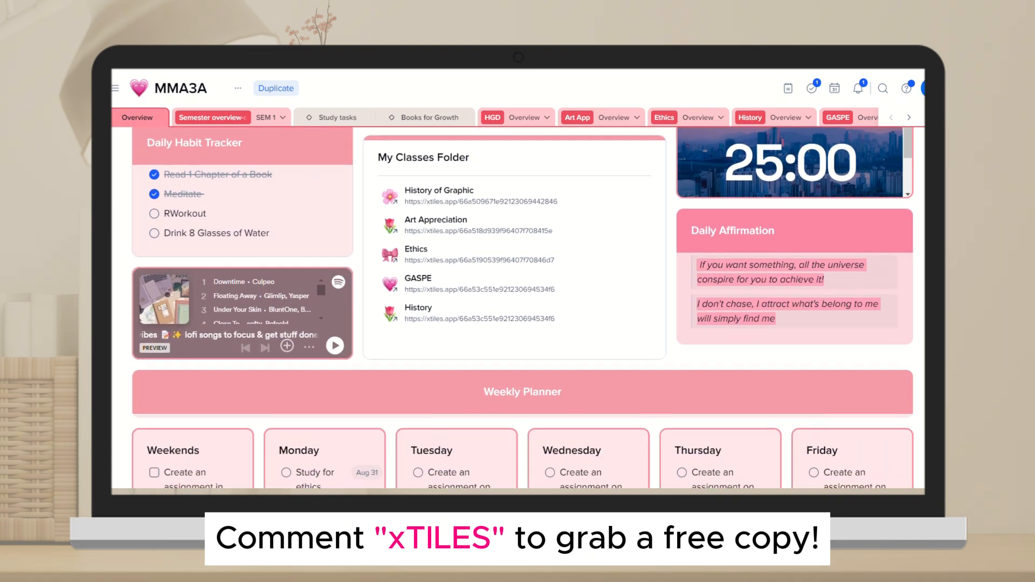
{"action": "scroll", "scroll_direction": "down", "scroll_amount": 3}
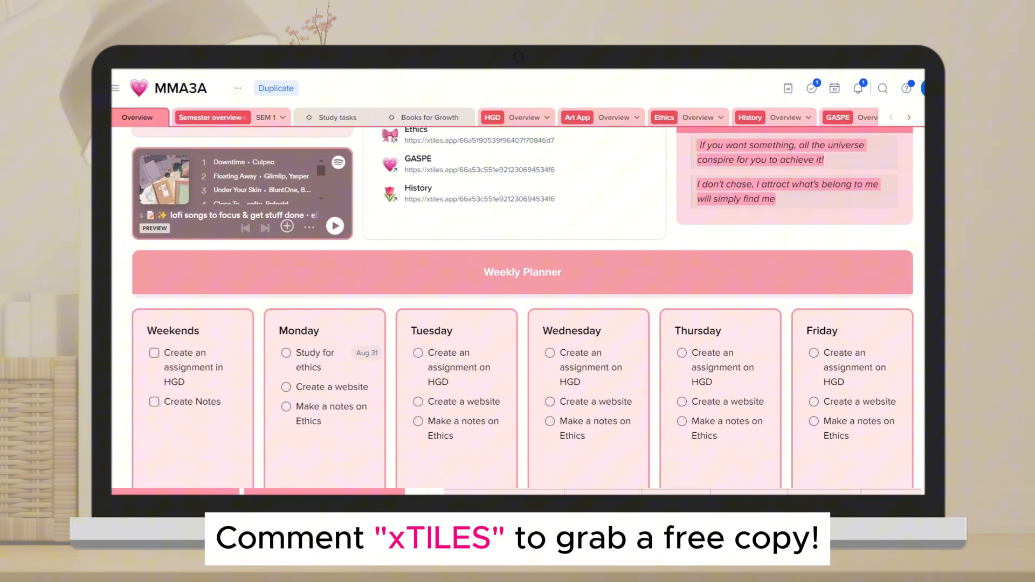
{"action": "scroll", "scroll_direction": "down", "scroll_amount": 3}
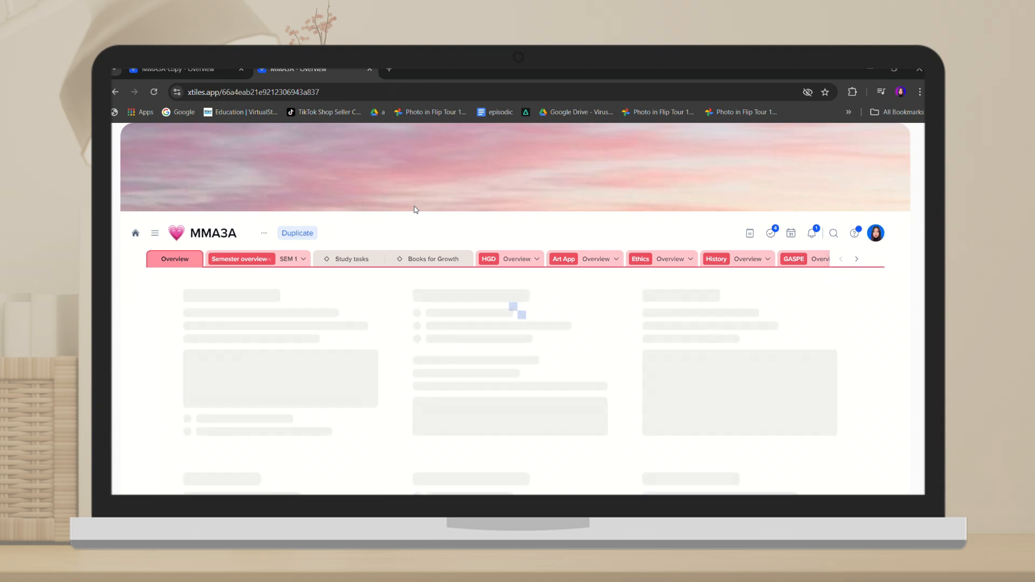
Open the duplicated MMA3A-copy board and adjust the habit tracker tile's style
{"action": "left_click", "coordinate": [298, 233]}
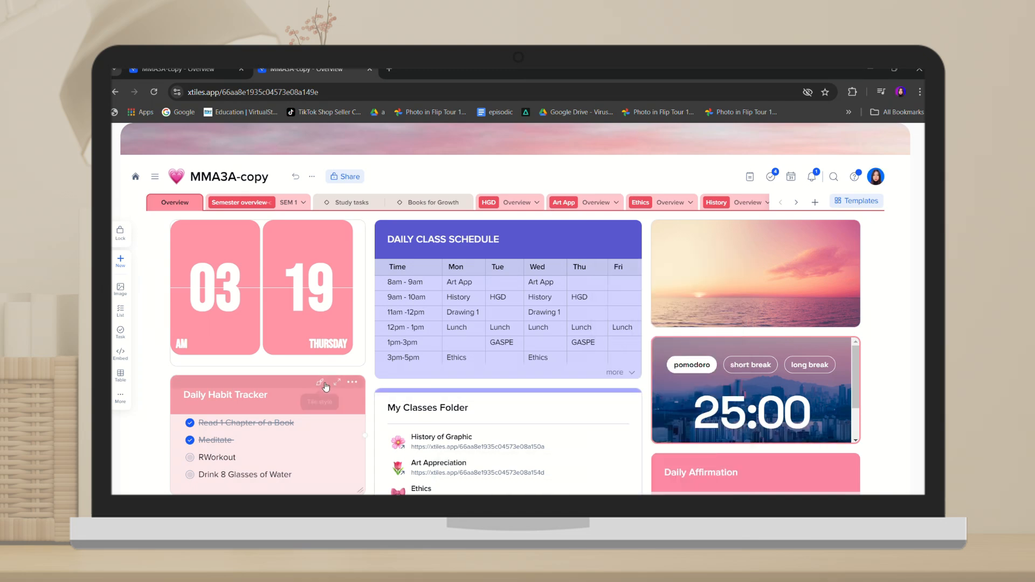
{"action": "left_click", "coordinate": [228, 76]}
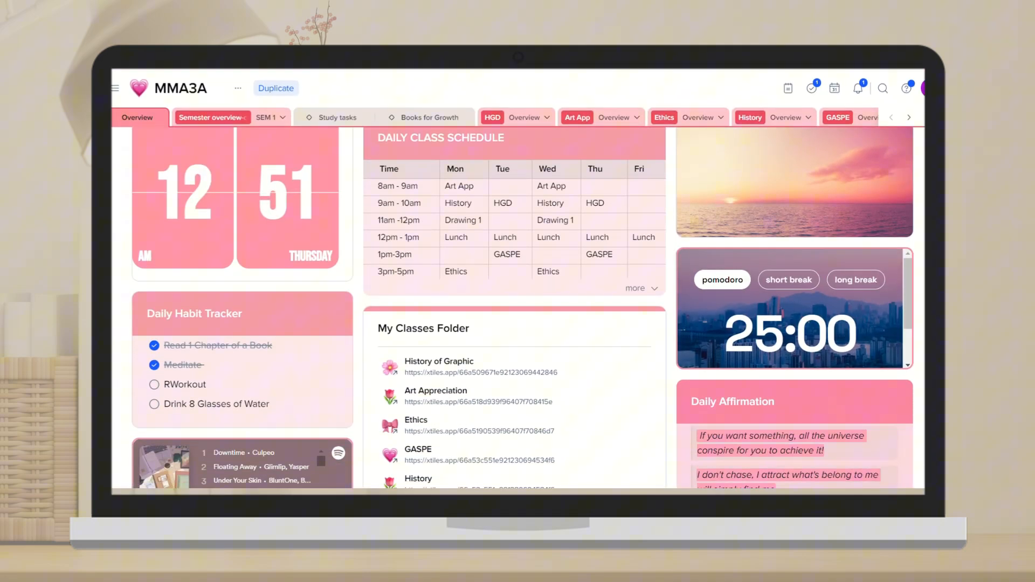
Embed the pasted YouTube video link in the History page's Resources tile
{"action": "scroll", "scroll_direction": "down", "scroll_amount": 3}
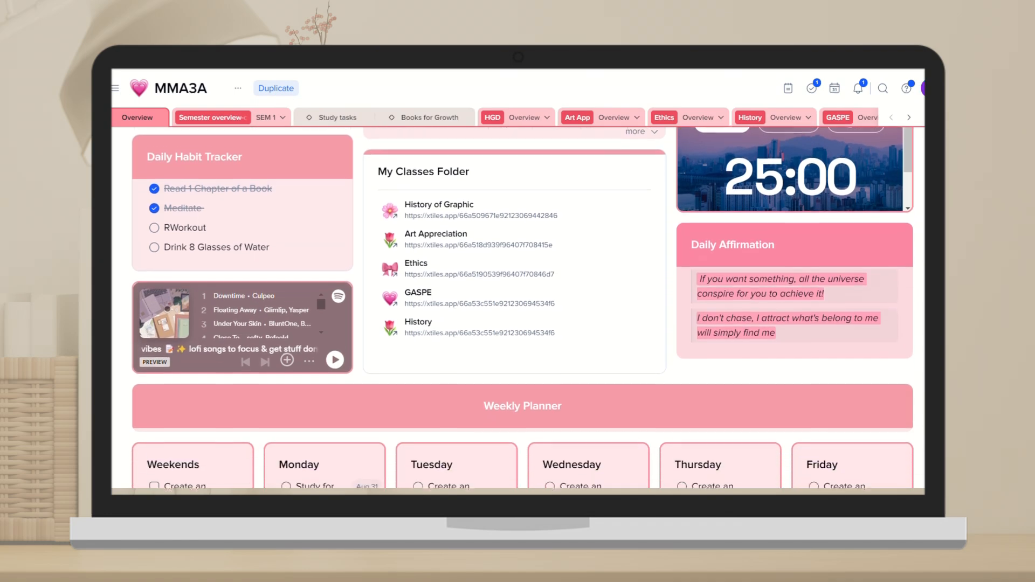
{"action": "scroll", "scroll_direction": "down", "scroll_amount": 3}
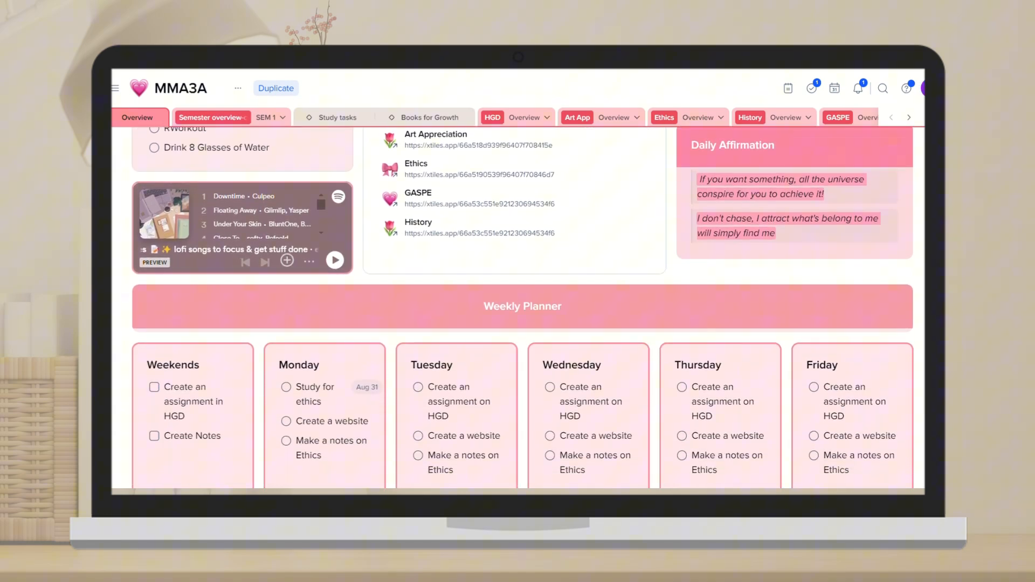
{"action": "scroll", "scroll_direction": "down", "scroll_amount": 3}
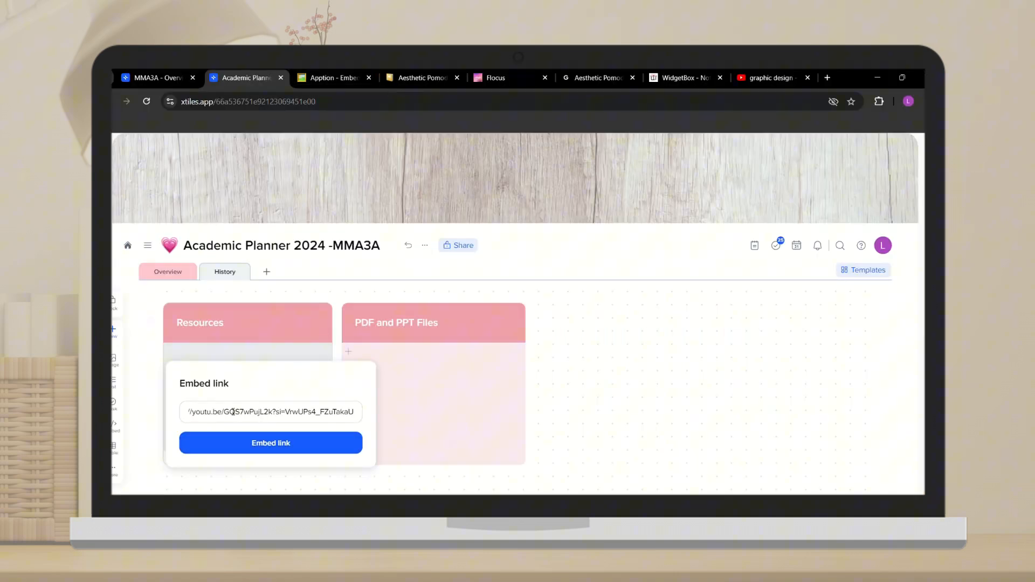
{"action": "left_click", "coordinate": [271, 444]}
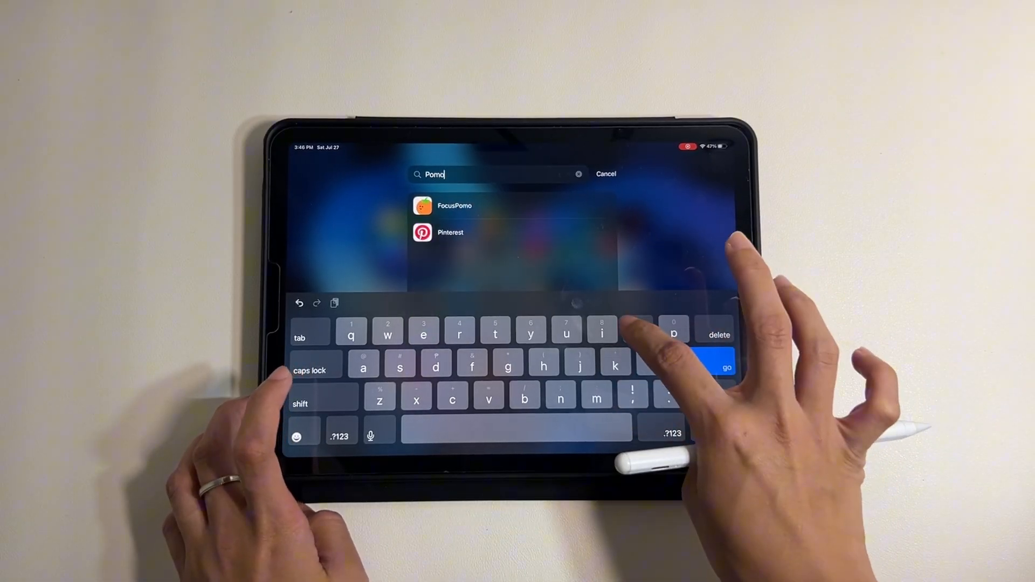
Launch FocusPomo, stop the running session and tag the next session as Study
{"action": "left_click", "coordinate": [454, 205]}
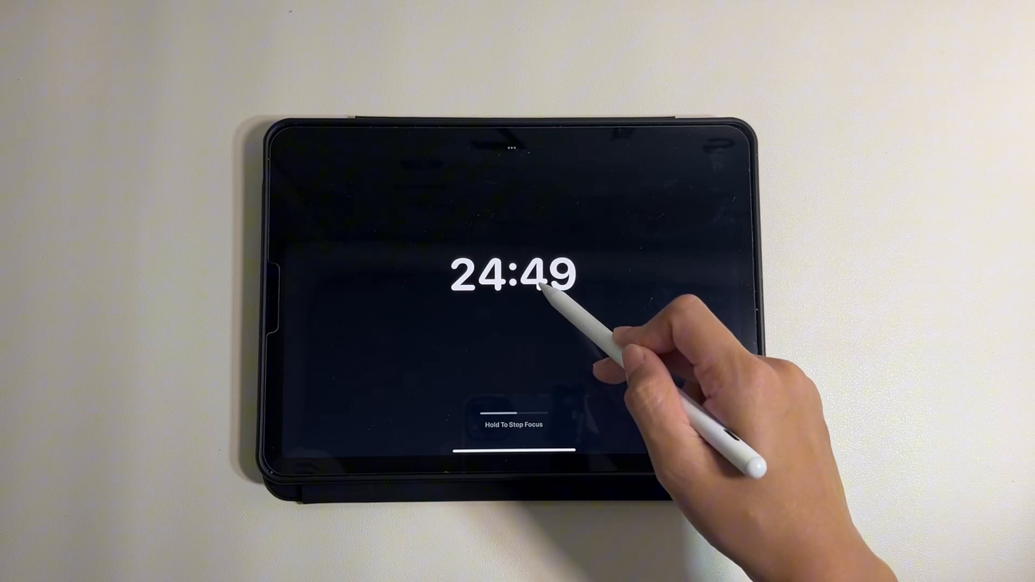
{"action": "left_click", "coordinate": [513, 424]}
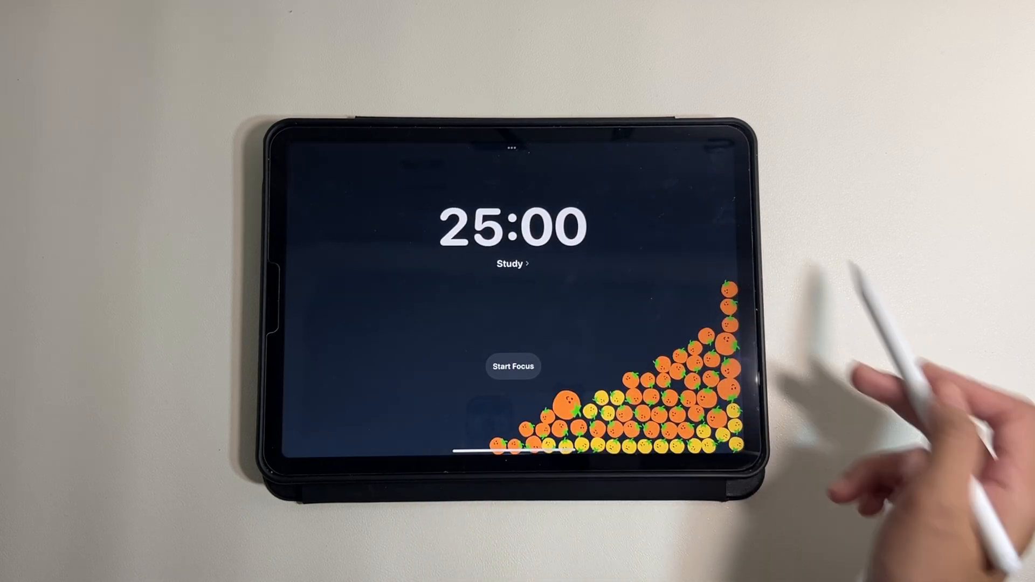
{"action": "left_click", "coordinate": [514, 263]}
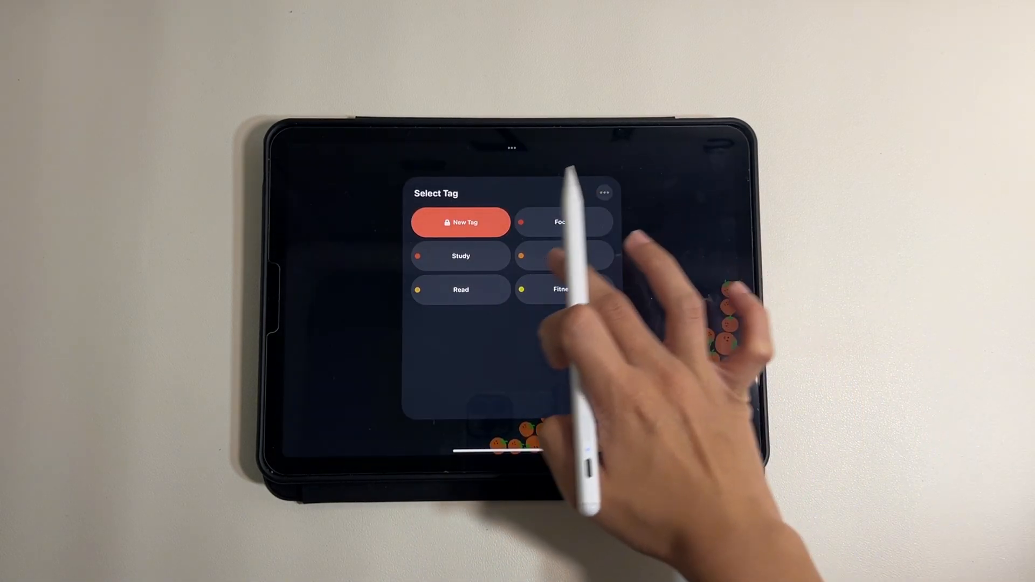
{"action": "left_click", "coordinate": [461, 255]}
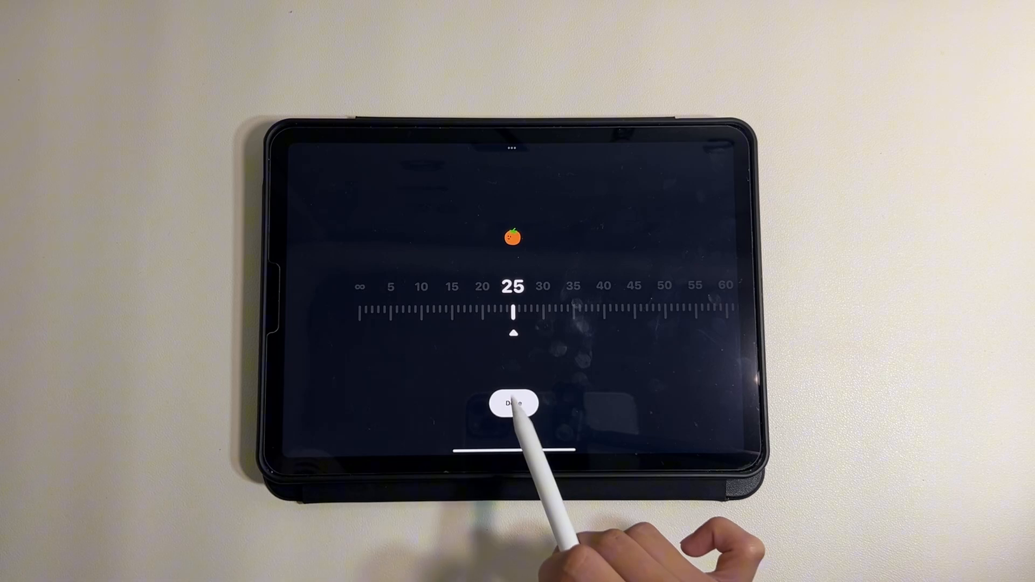
Confirm a 25-minute session length and reopen the duration dial
{"action": "left_click", "coordinate": [513, 402]}
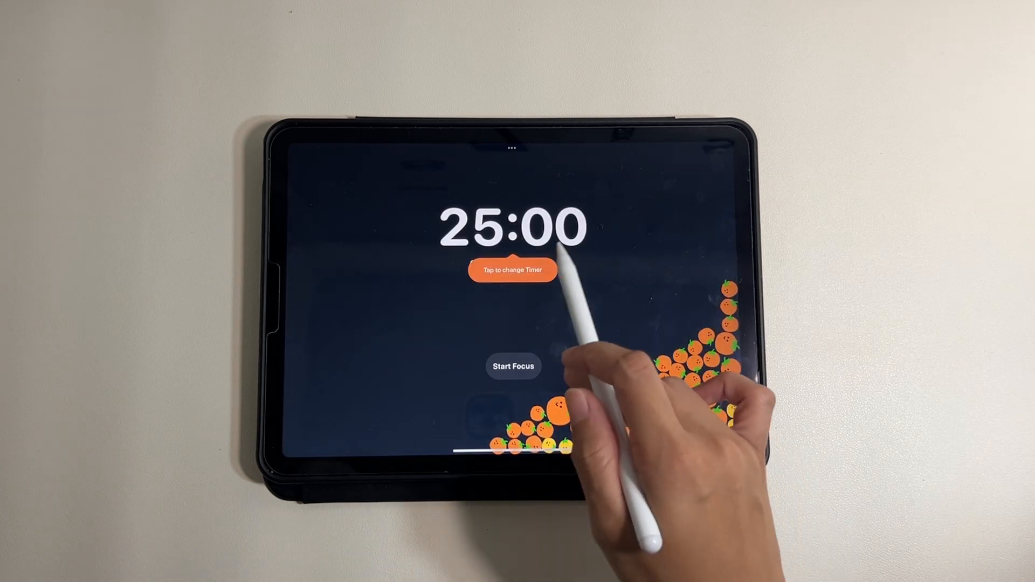
{"action": "left_click", "coordinate": [514, 269]}
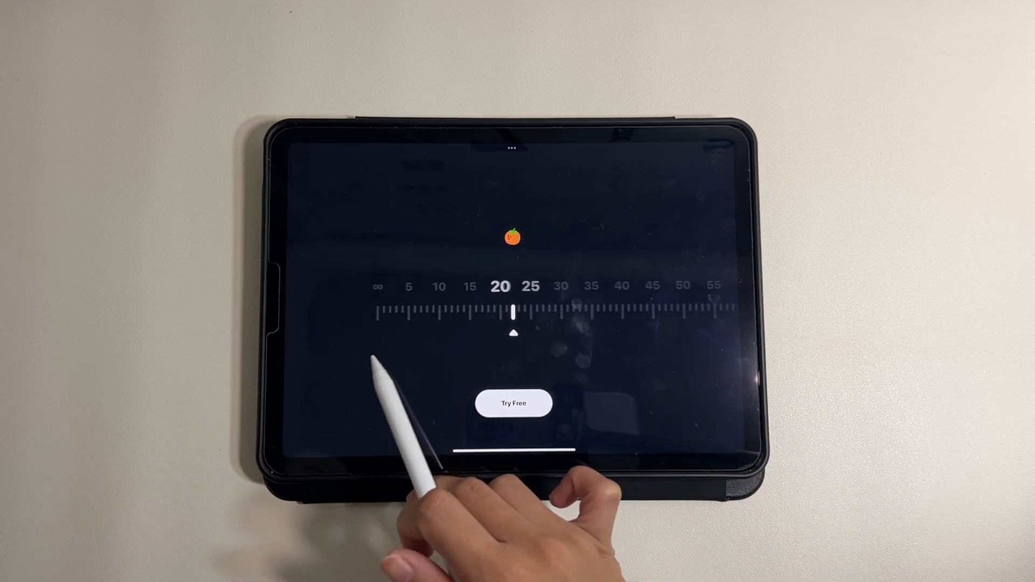
View the daily focus statistics chart showing time per tag such as English and Reading
{"action": "left_click", "coordinate": [514, 404]}
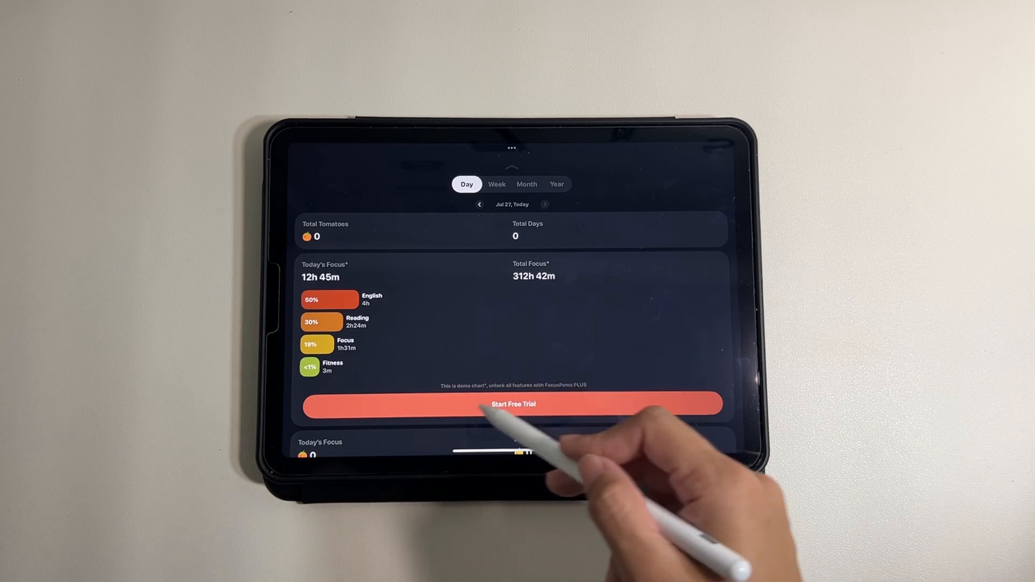
{"action": "scroll", "scroll_direction": "down", "scroll_amount": 3}
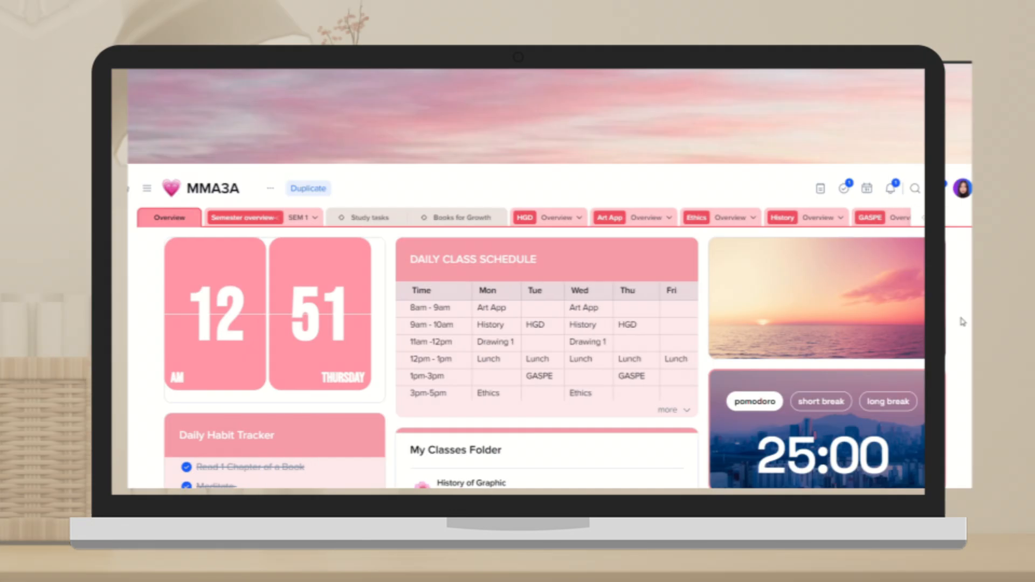
{"action": "scroll", "scroll_direction": "down", "scroll_amount": 3}
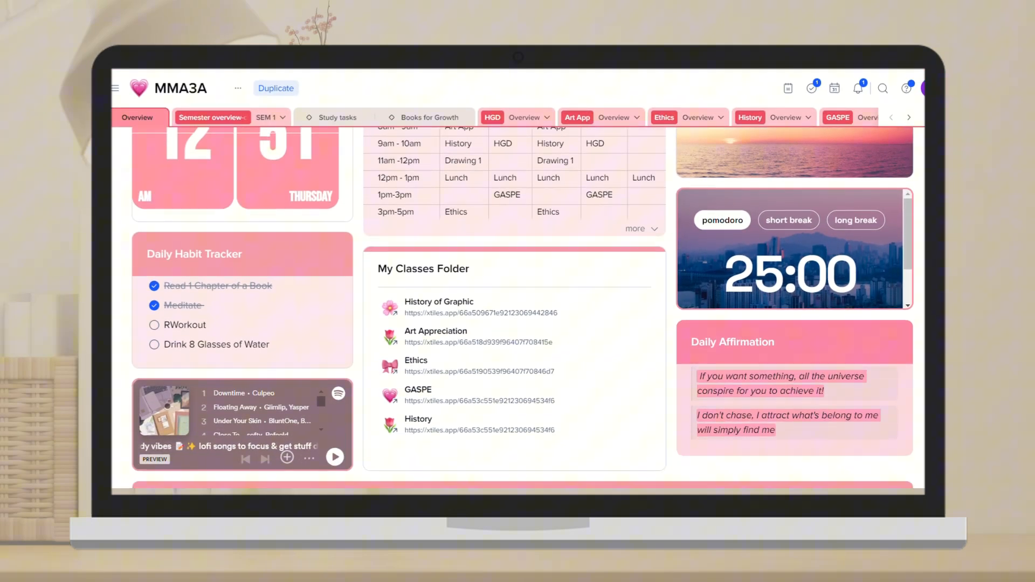
{"action": "scroll", "scroll_direction": "down", "scroll_amount": 3}
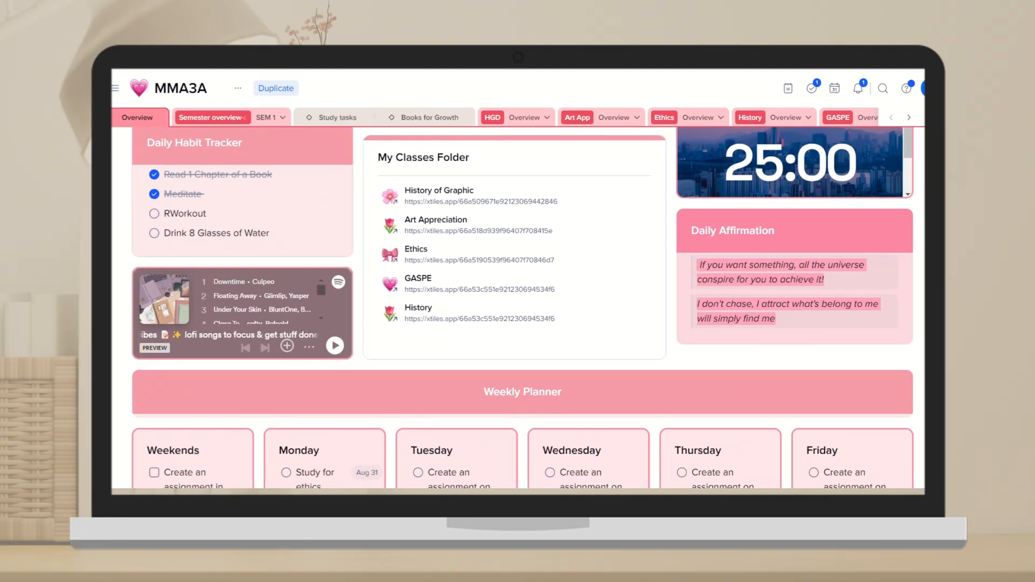
{"action": "scroll", "scroll_direction": "down", "scroll_amount": 3}
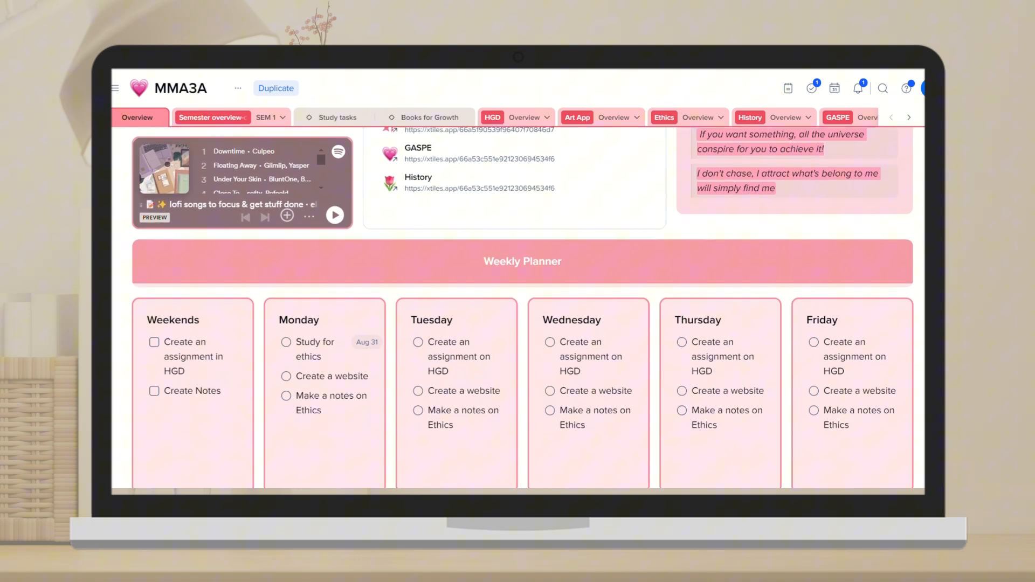
{"action": "scroll", "scroll_direction": "down", "scroll_amount": 3}
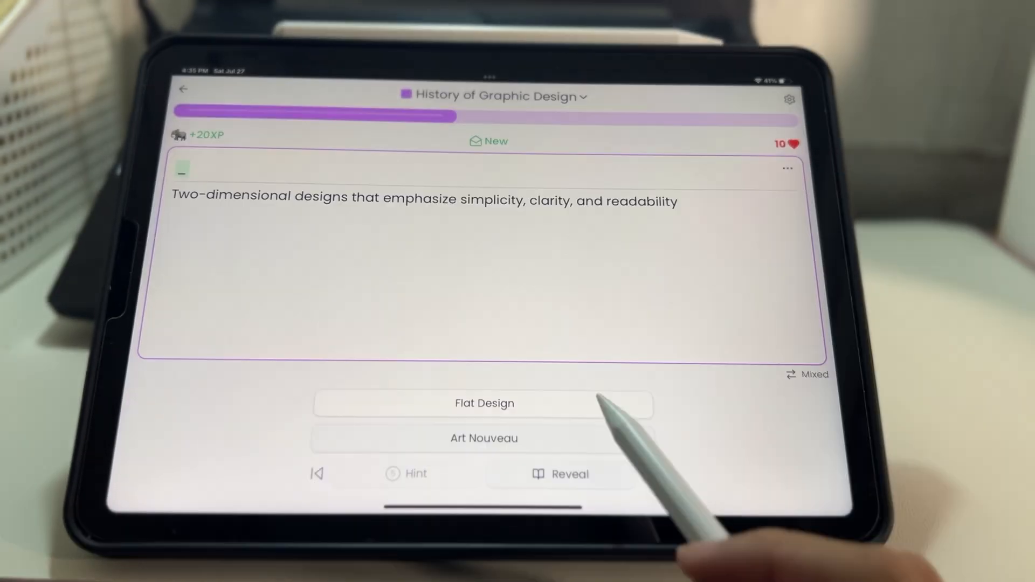
Choose Study in Select Tag for the 25-minute focus timer
{"action": "left_click", "coordinate": [484, 404]}
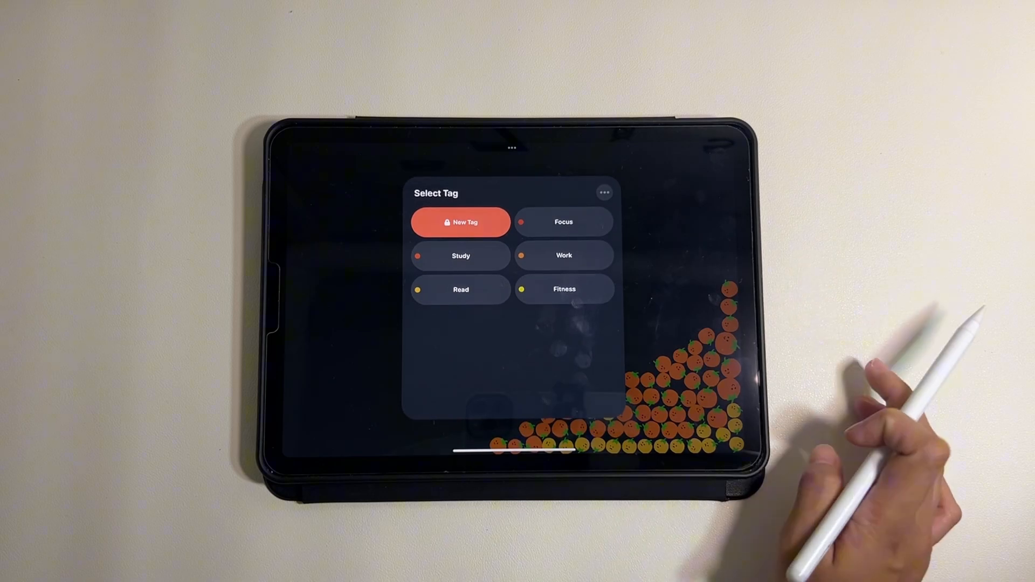
{"action": "left_click", "coordinate": [460, 256]}
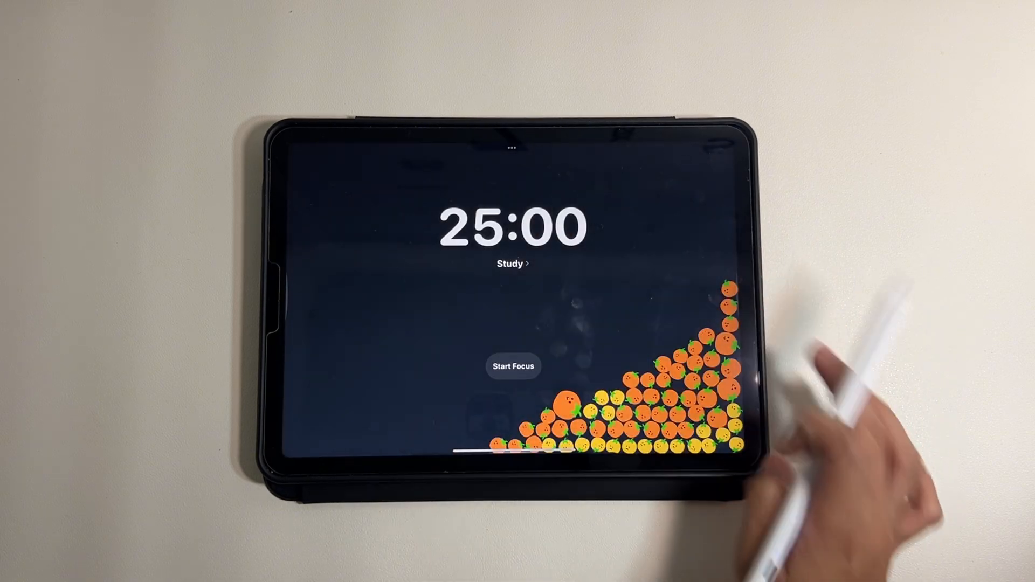